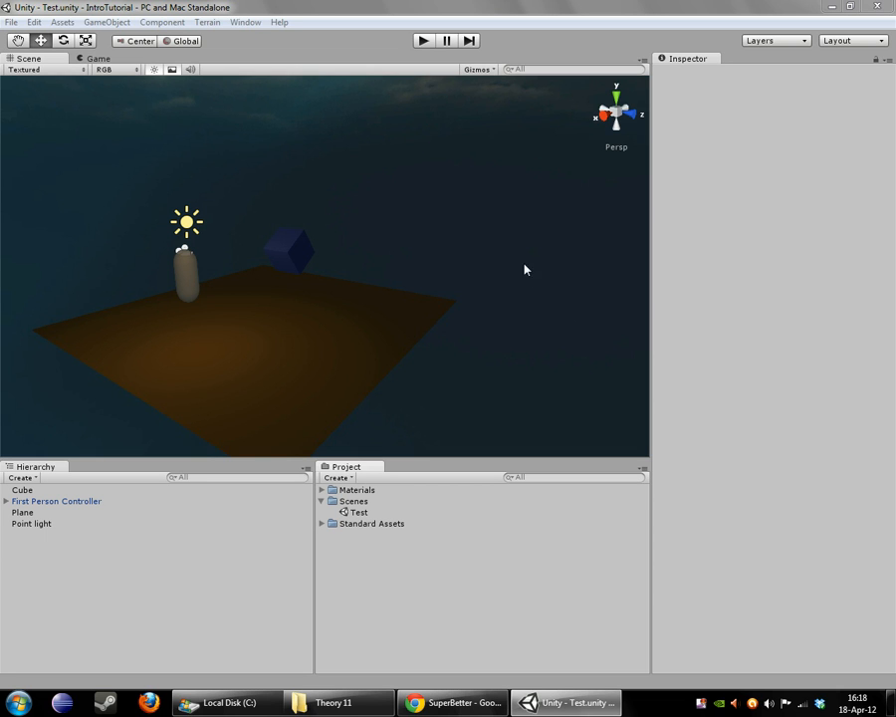
pyautogui.moveTo(490, 285)
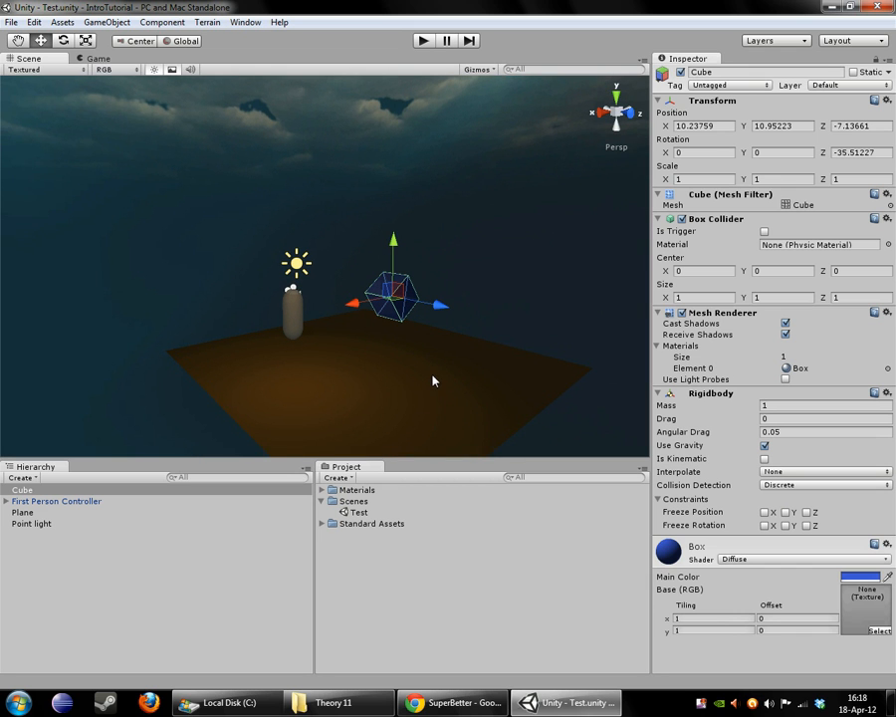
pyautogui.moveTo(492, 616)
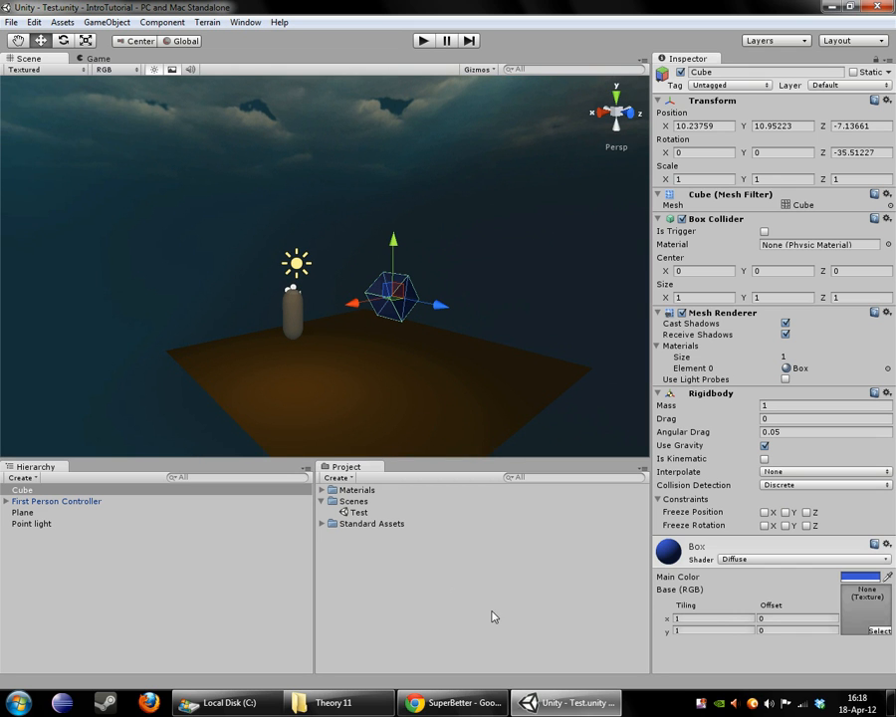
pyautogui.moveTo(58, 502)
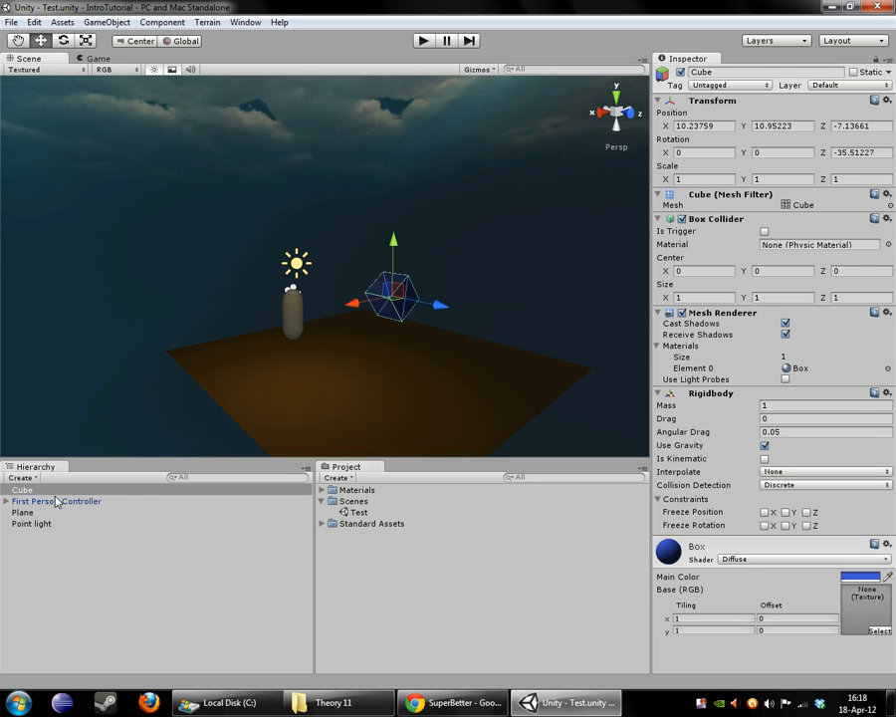
pyautogui.moveTo(287, 518)
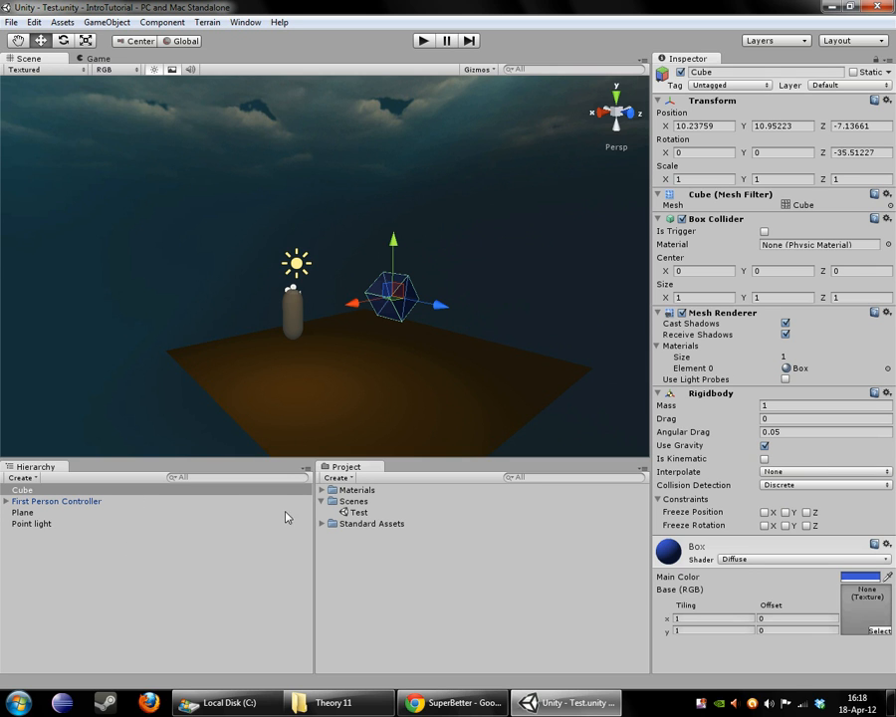
pyautogui.moveTo(322, 317)
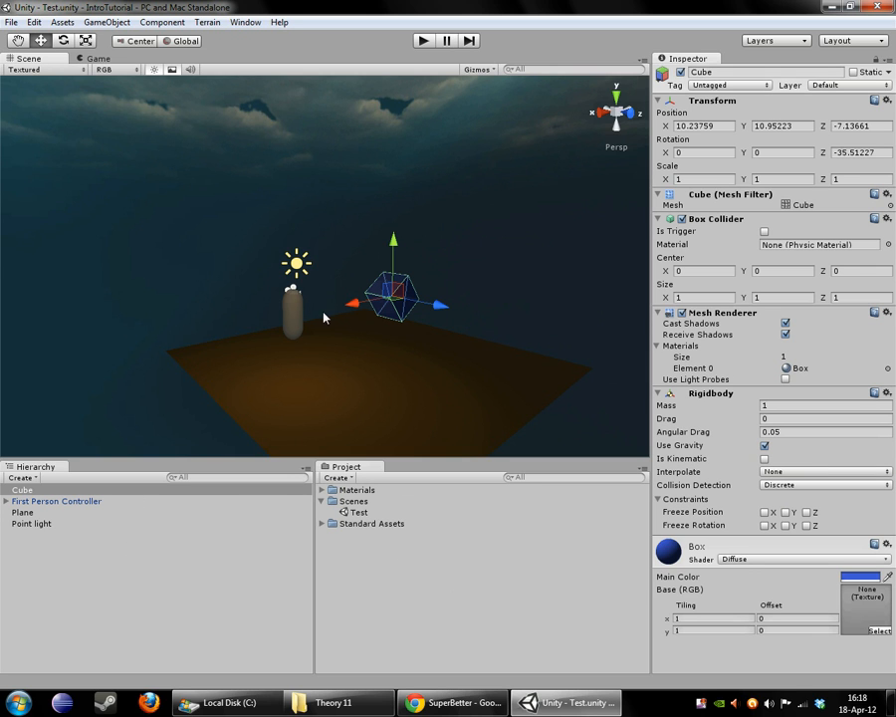
pyautogui.moveTo(338, 339)
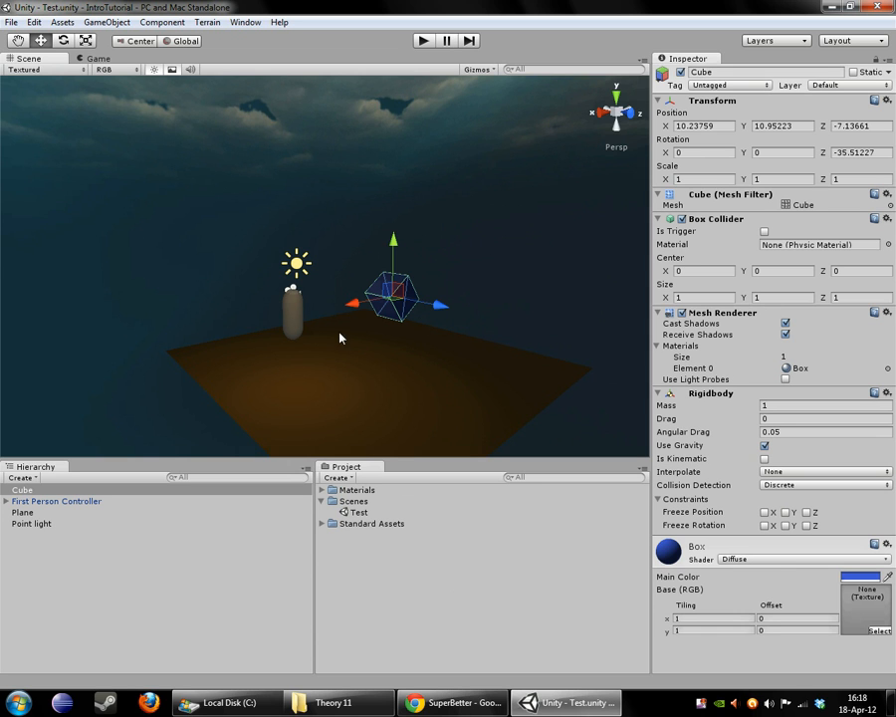
pyautogui.moveTo(363, 574)
pyautogui.write('Prefab')
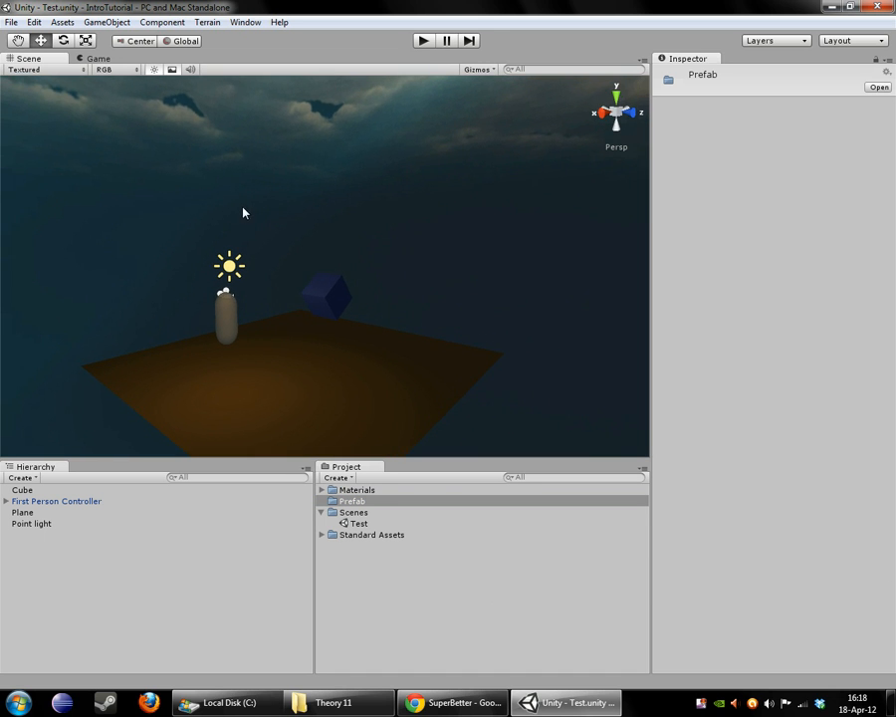
# Drag the Cube from the Hierarchy into the Prefab folder to save it as a prefab
pyautogui.click(22, 490)
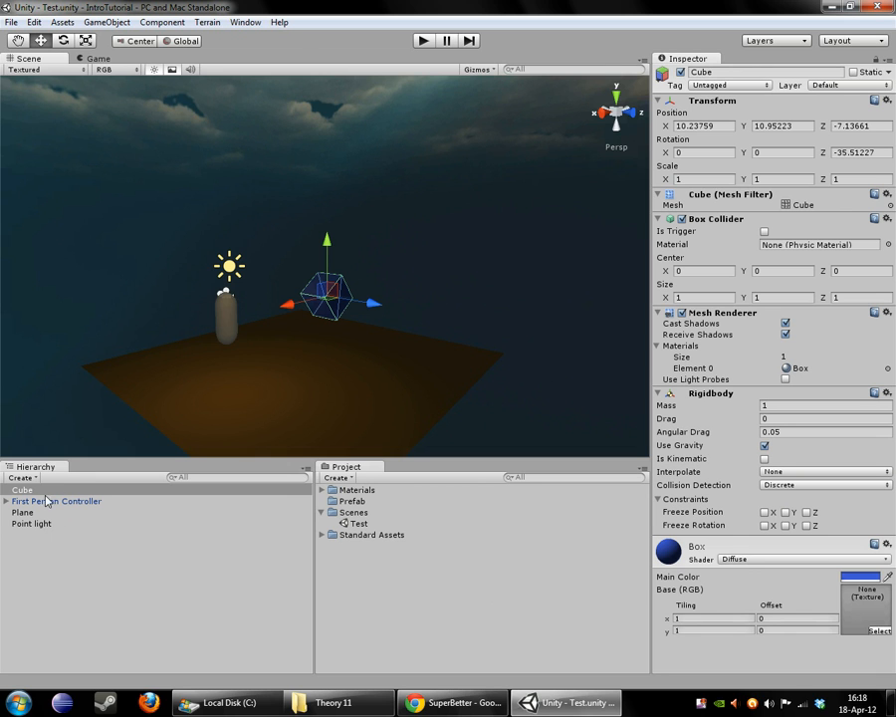
pyautogui.click(353, 502)
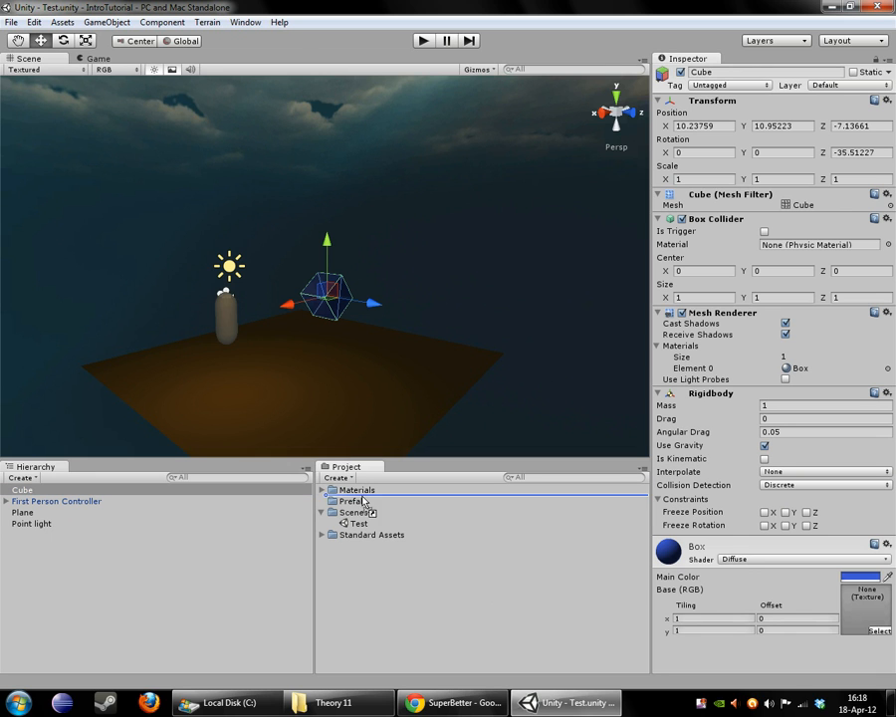
pyautogui.click(361, 510)
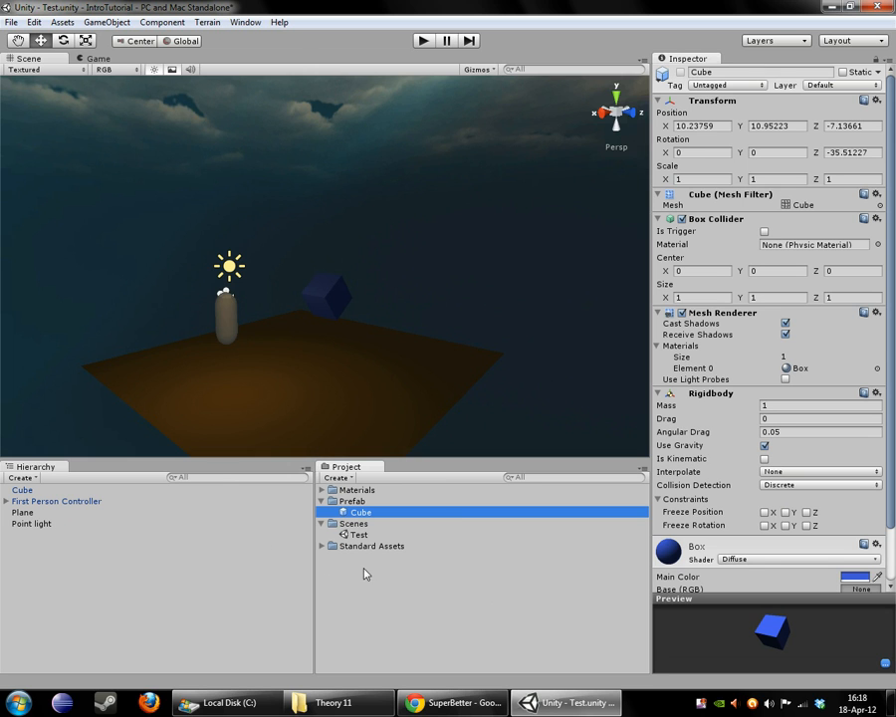
pyautogui.moveTo(403, 625)
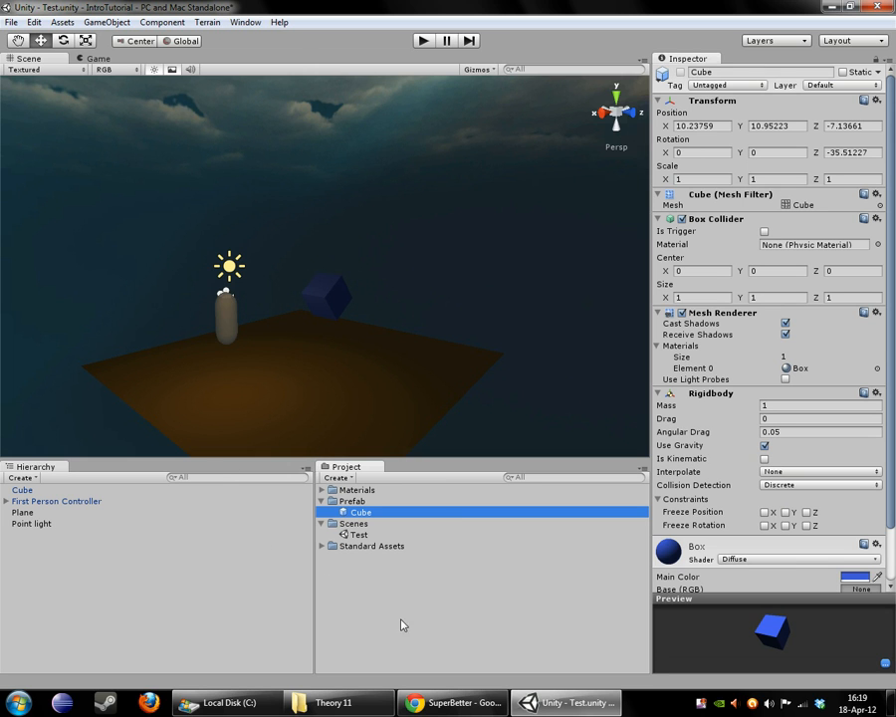
pyautogui.moveTo(415, 490)
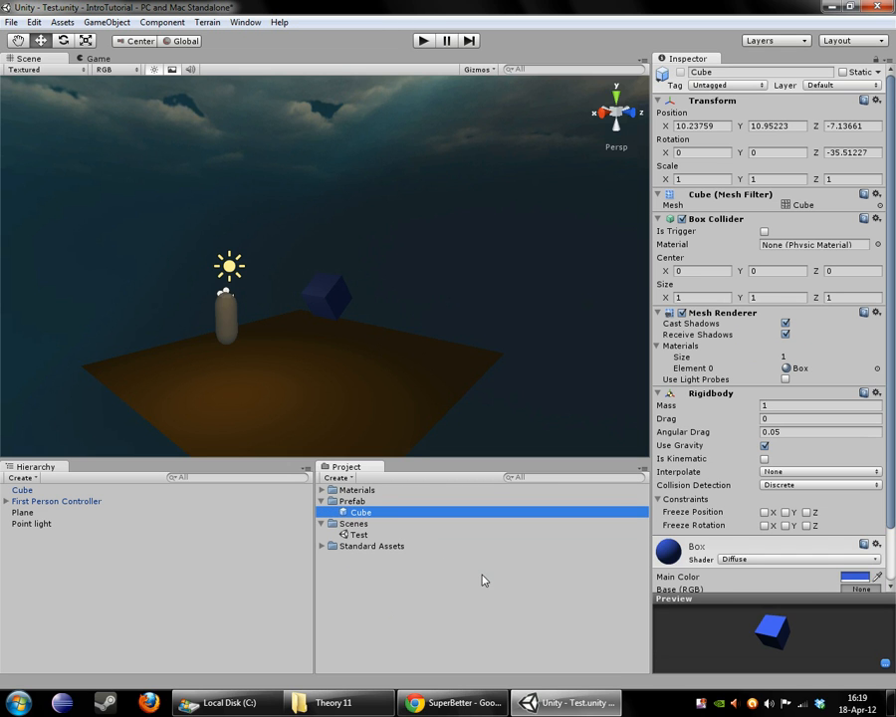
pyautogui.moveTo(440, 572)
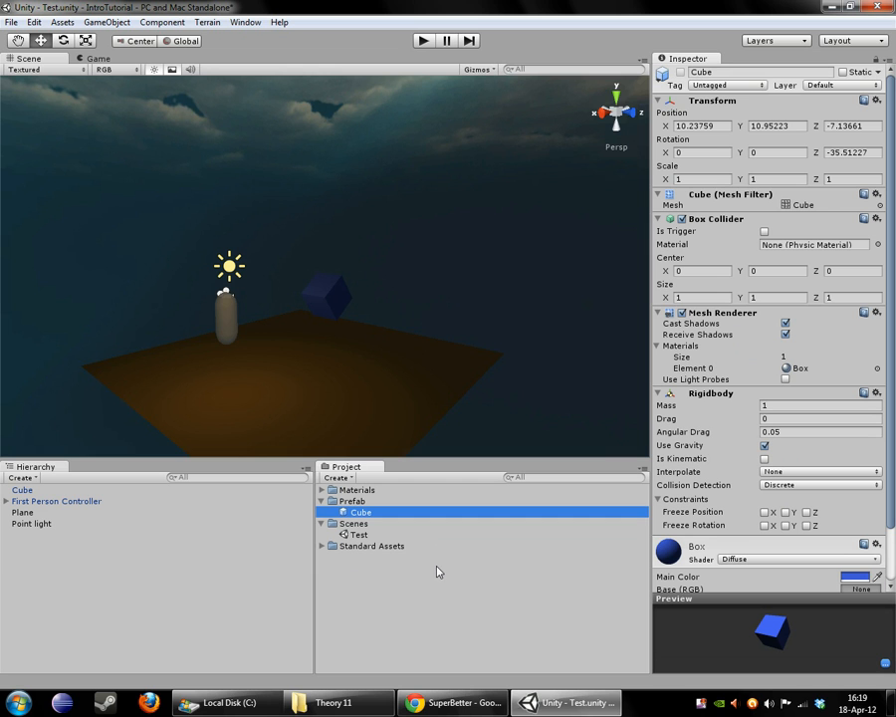
# Drop new Cube prefab instances onto the plane beside the original cube
pyautogui.click(22, 490)
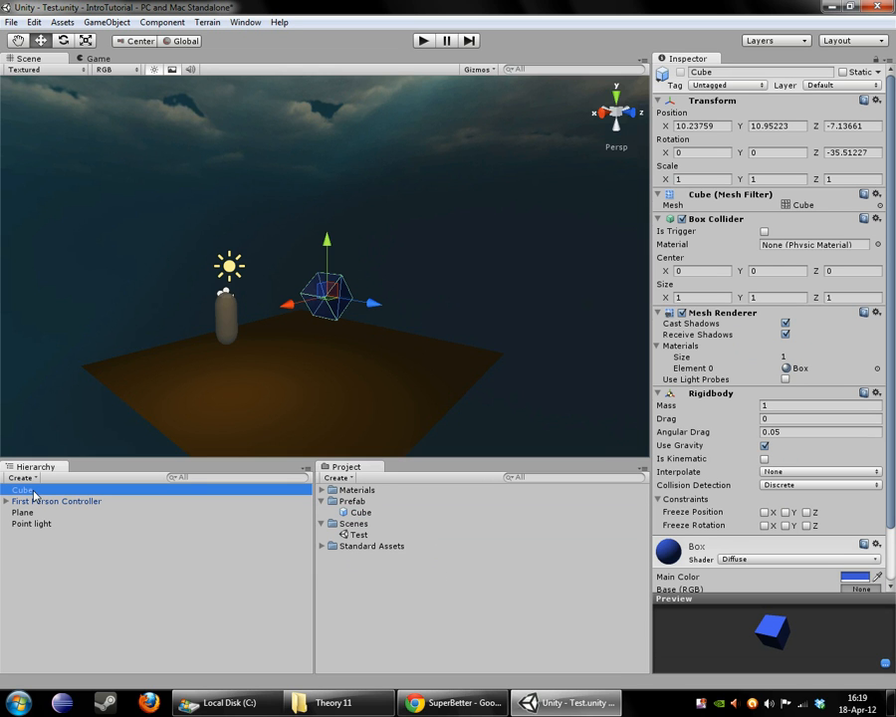
pyautogui.click(60, 502)
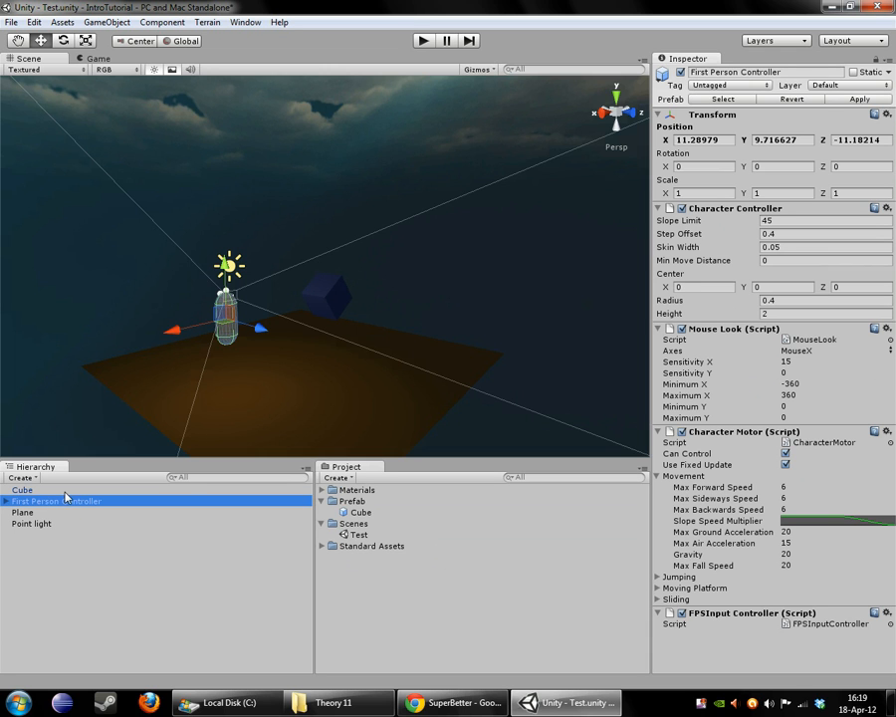
pyautogui.moveTo(369, 514)
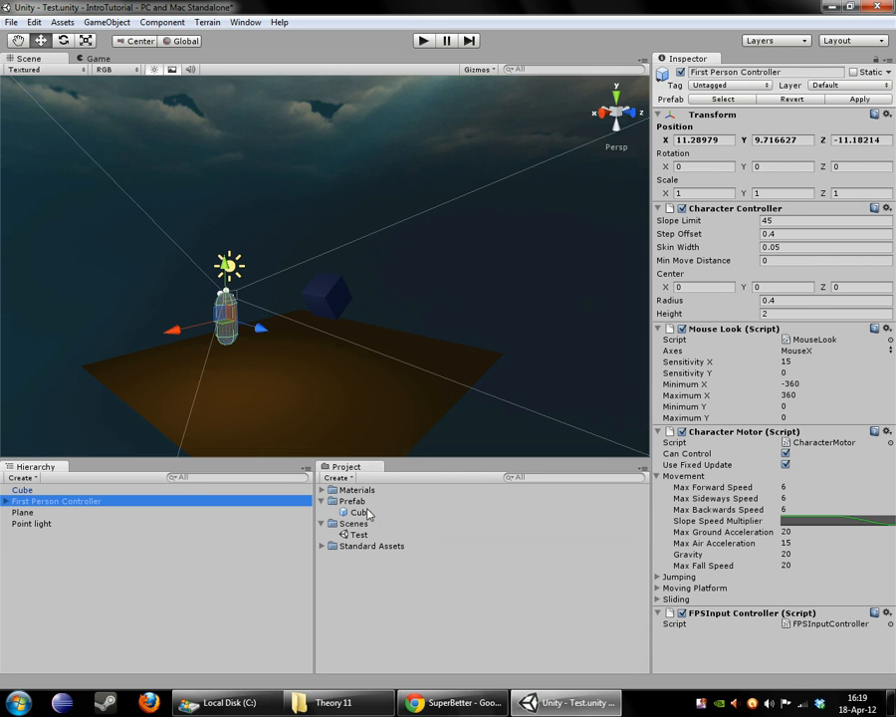
pyautogui.click(22, 490)
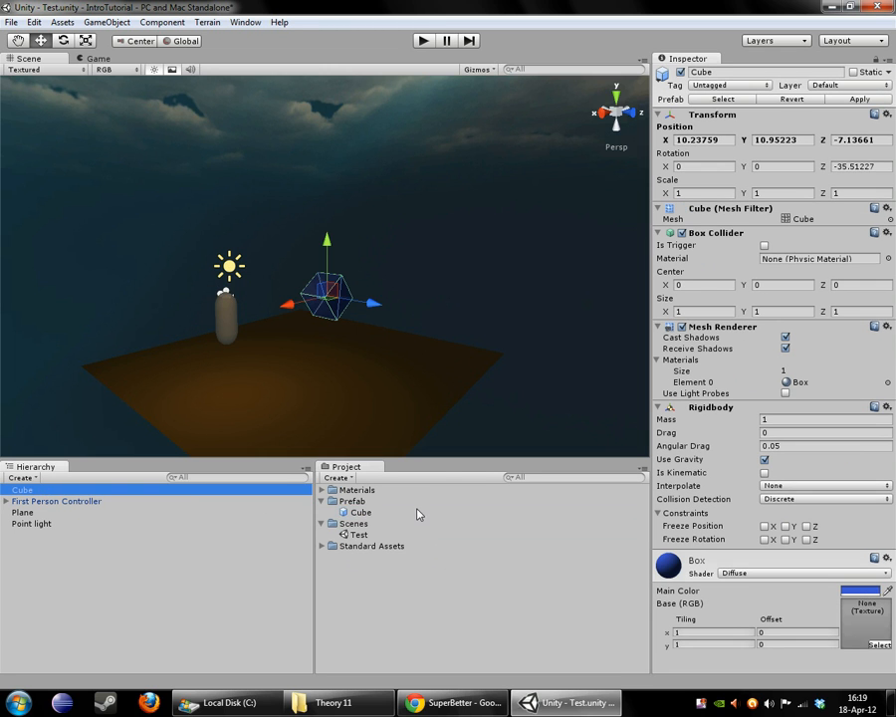
pyautogui.click(358, 512)
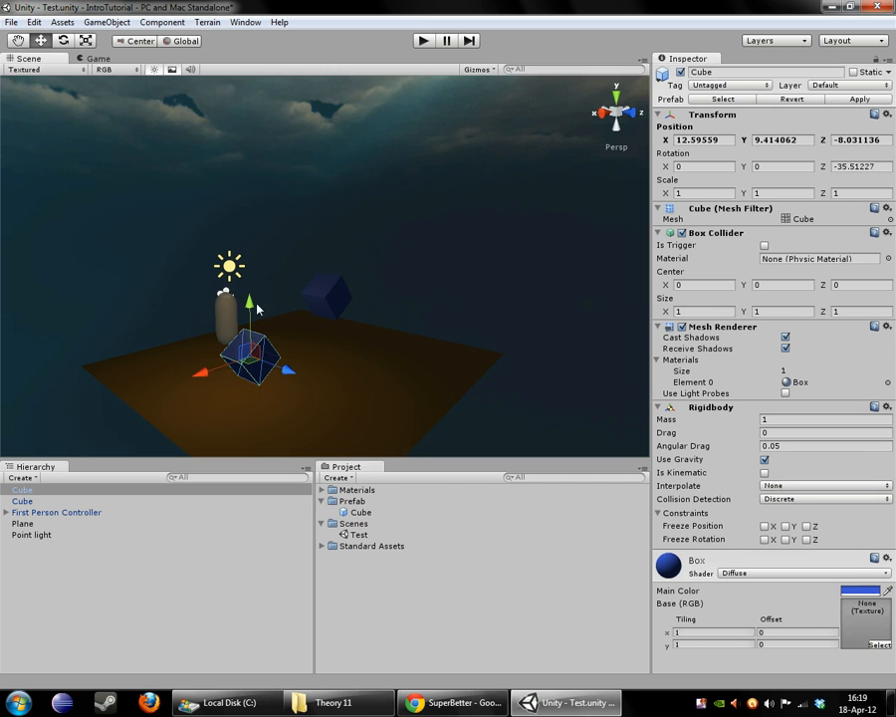
pyautogui.click(359, 512)
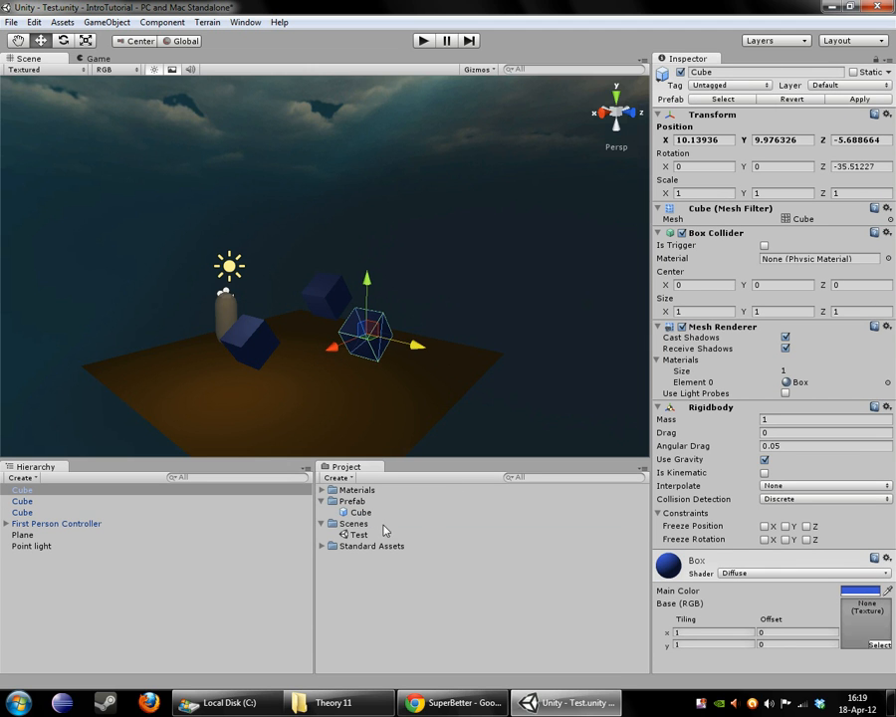
pyautogui.click(359, 510)
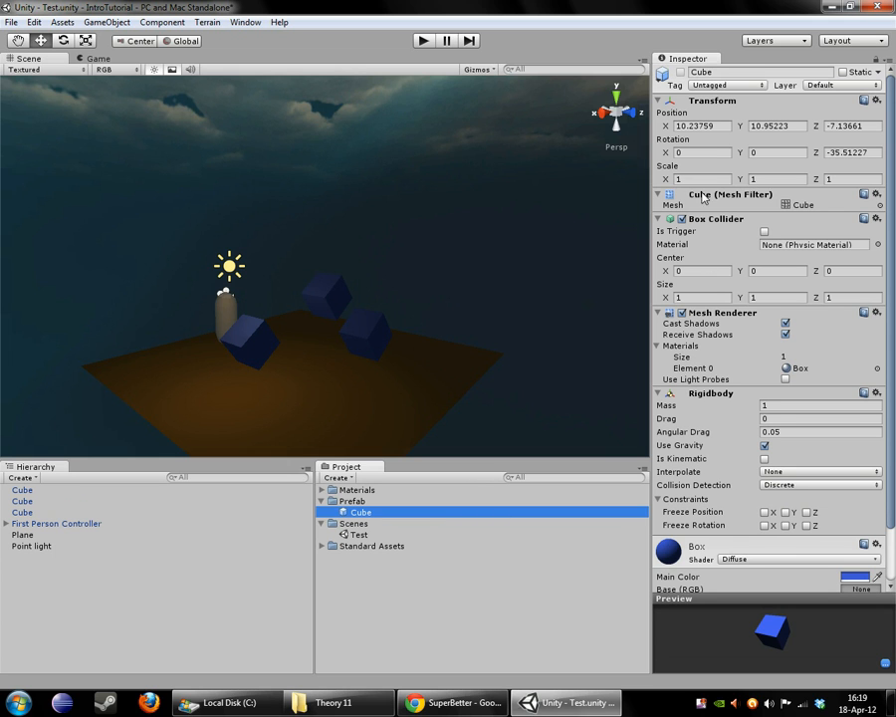
pyautogui.click(697, 180)
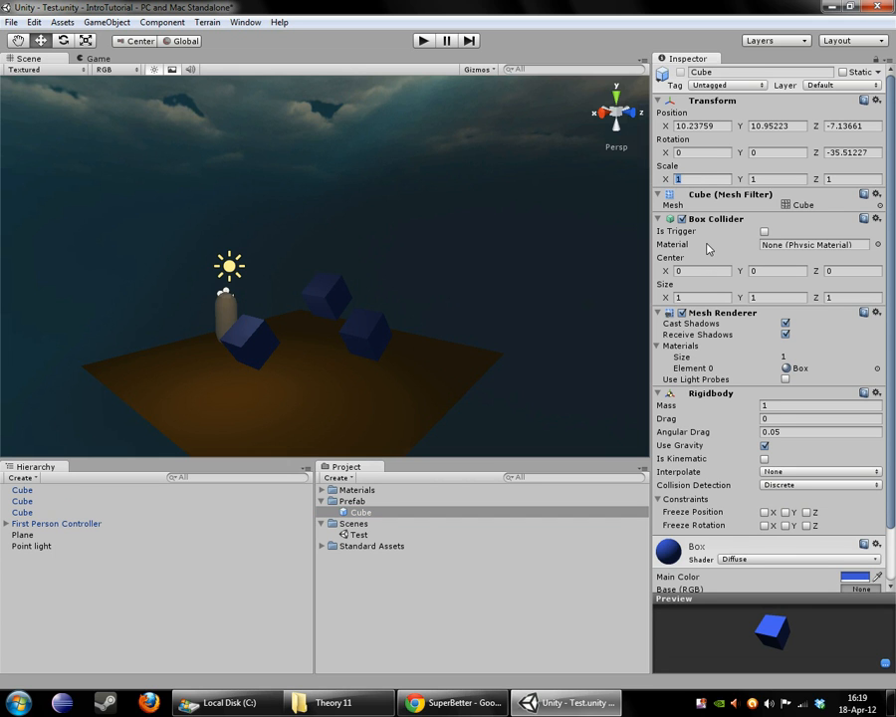
pyautogui.write('2')
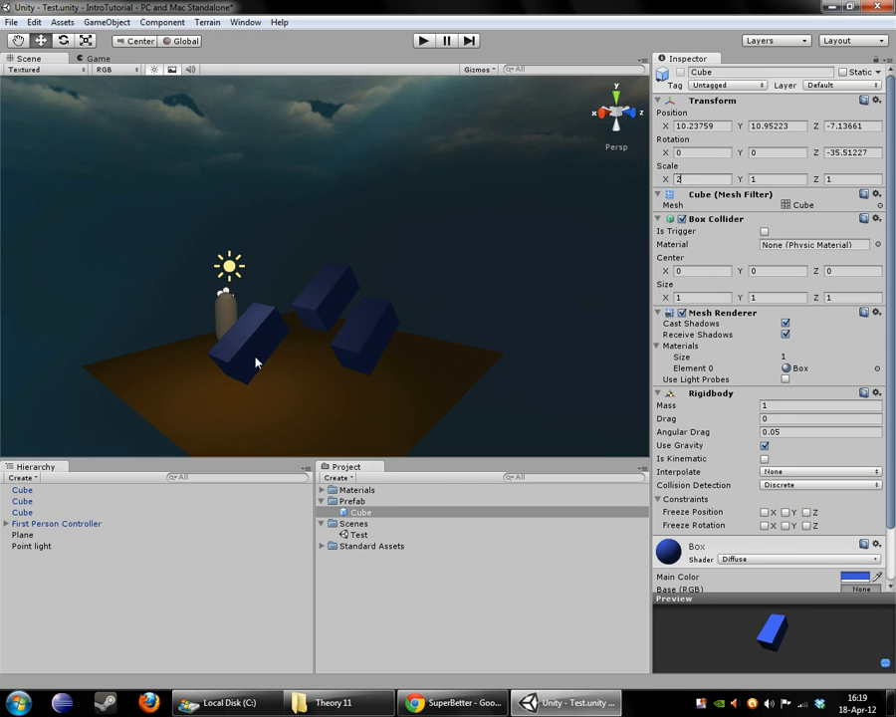
pyautogui.moveTo(350, 359)
pyautogui.write('1')
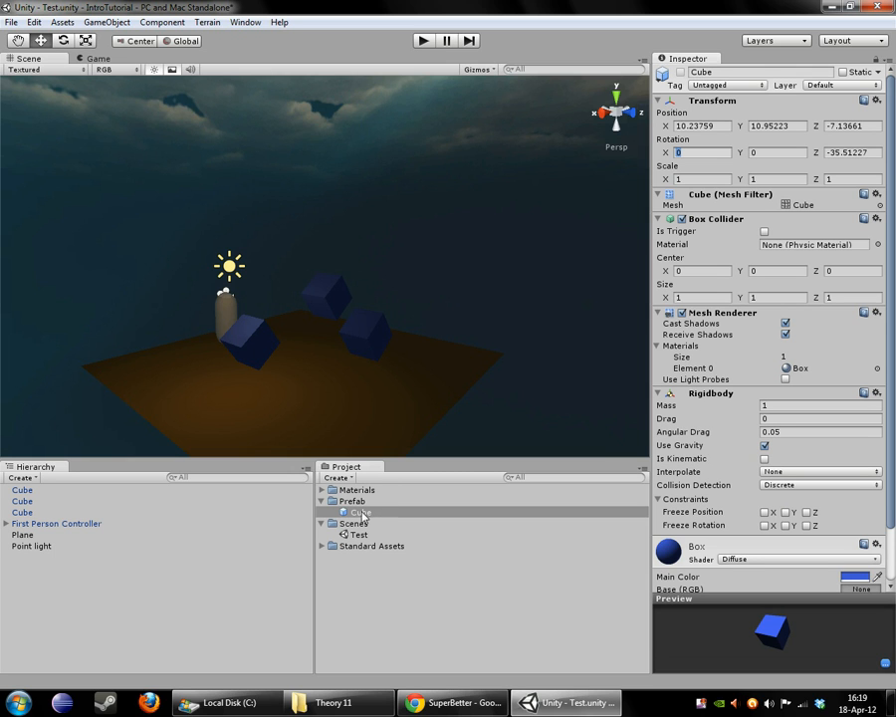
pyautogui.moveTo(420, 502)
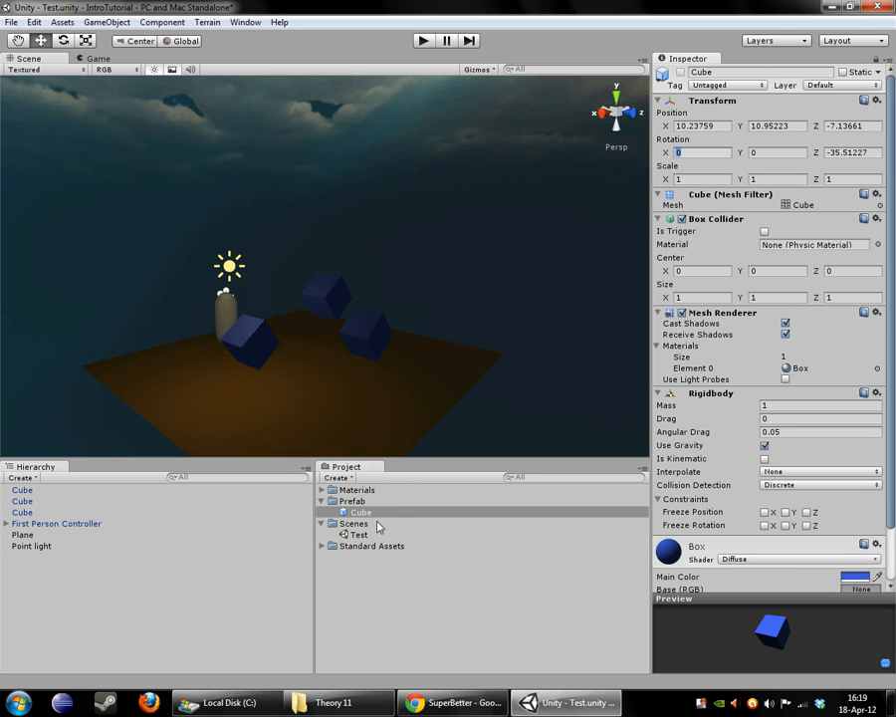
pyautogui.moveTo(536, 434)
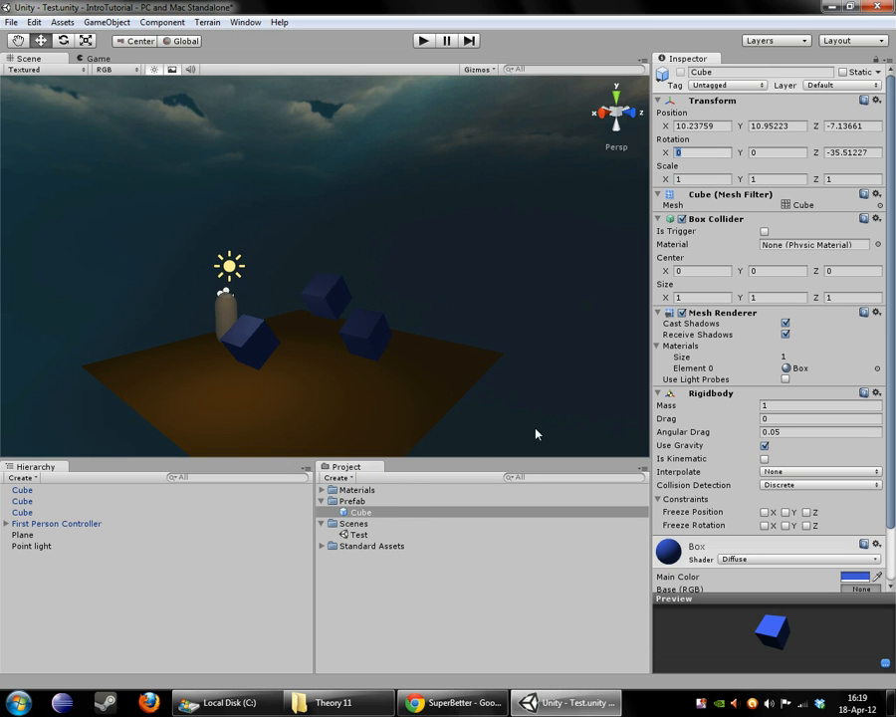
pyautogui.moveTo(257, 440)
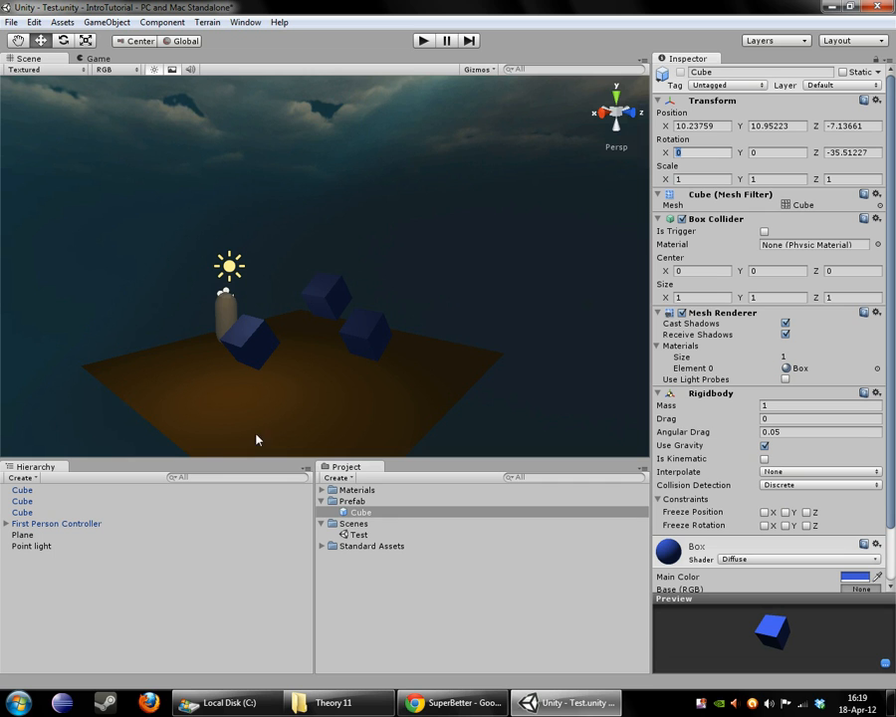
pyautogui.moveTo(60, 574)
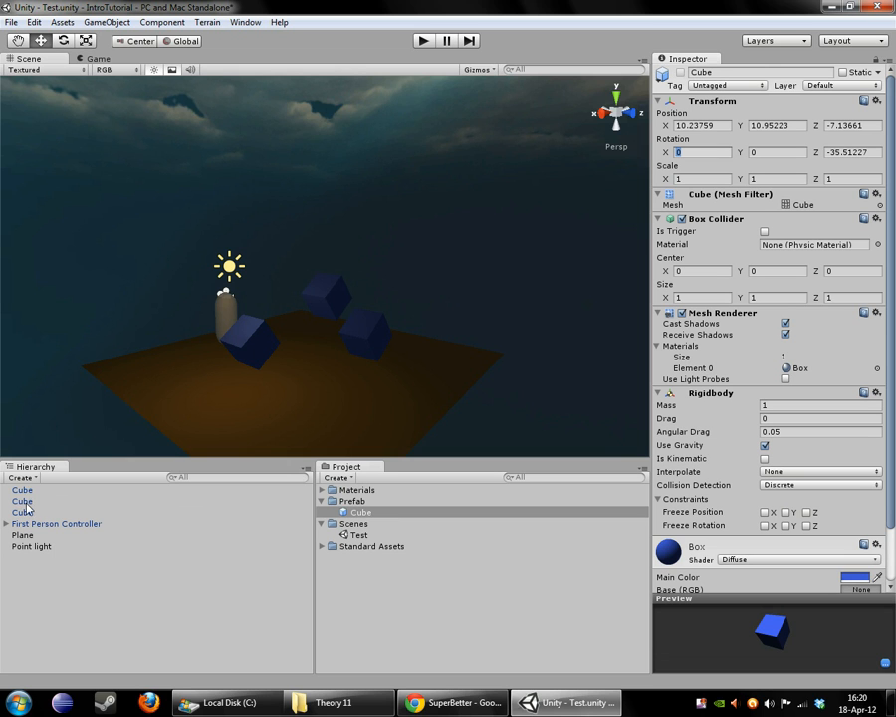
pyautogui.moveTo(36, 508)
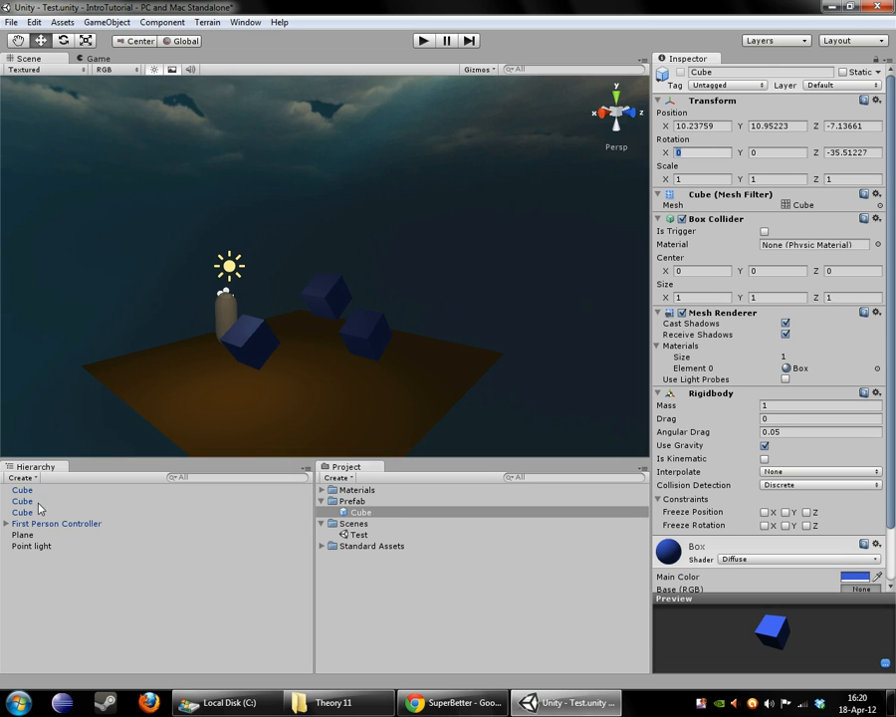
pyautogui.moveTo(131, 257)
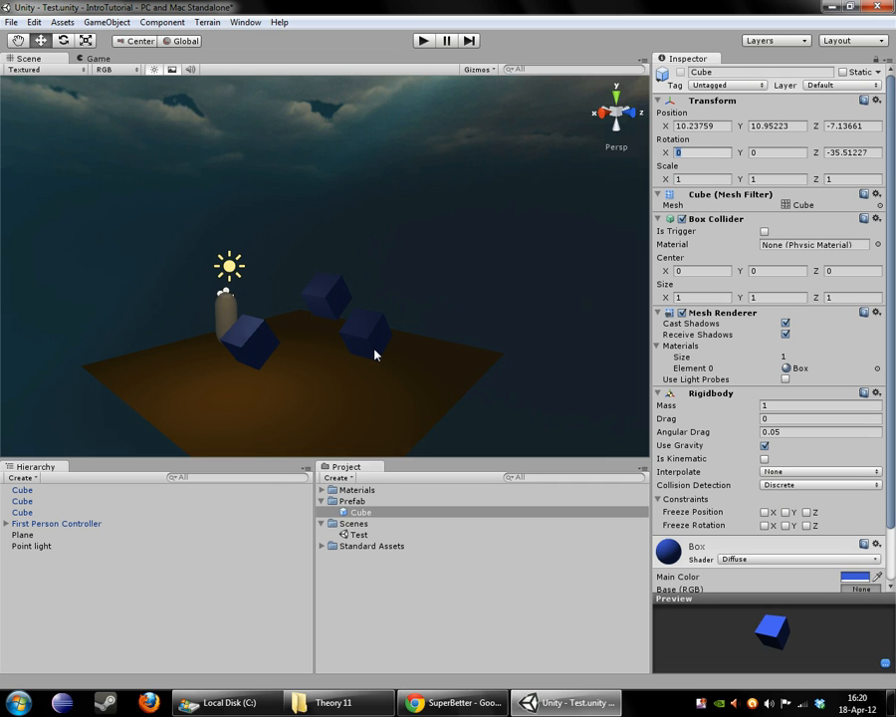
pyautogui.moveTo(36, 542)
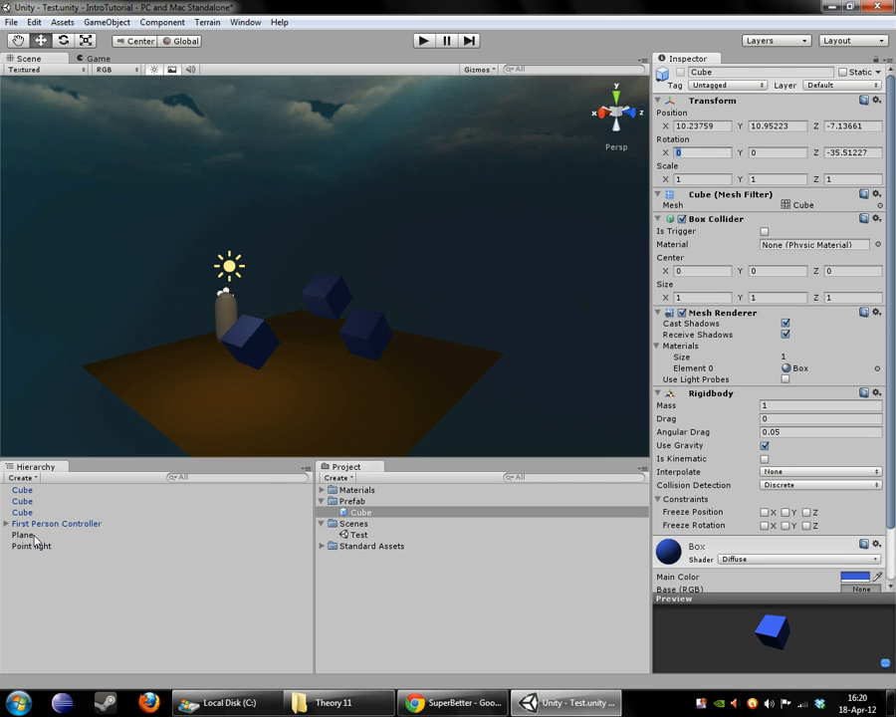
# Expand Standard Assets and show the First Person Controller's Inspector settings
pyautogui.click(24, 534)
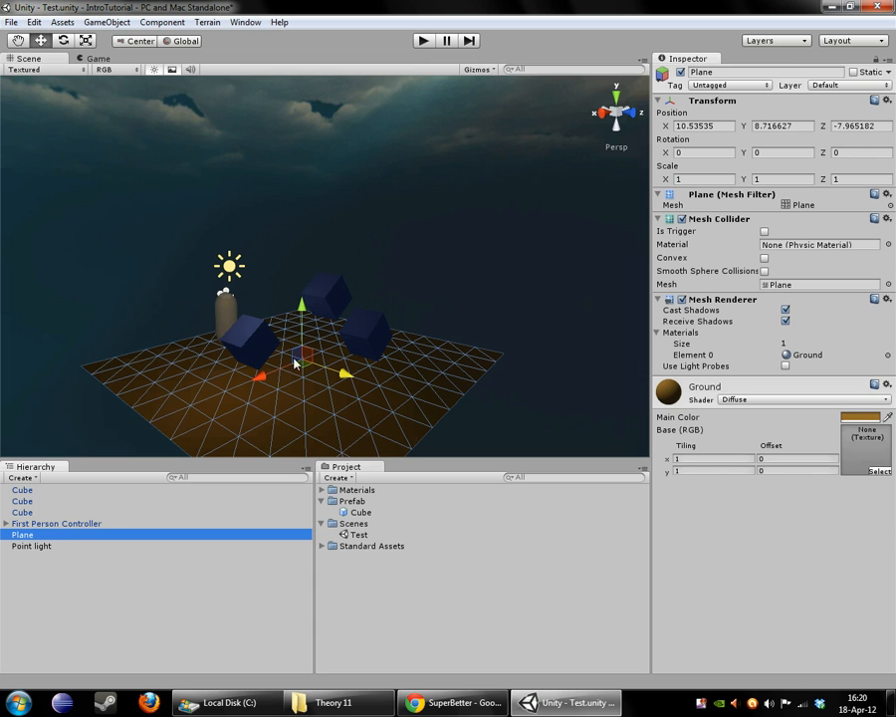
pyautogui.moveTo(513, 411)
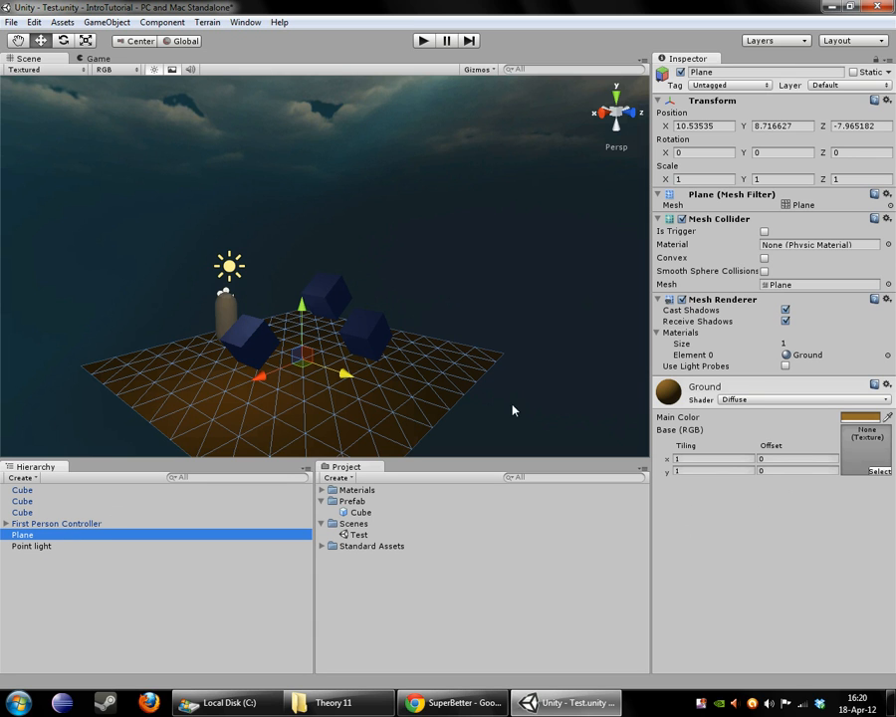
pyautogui.moveTo(307, 586)
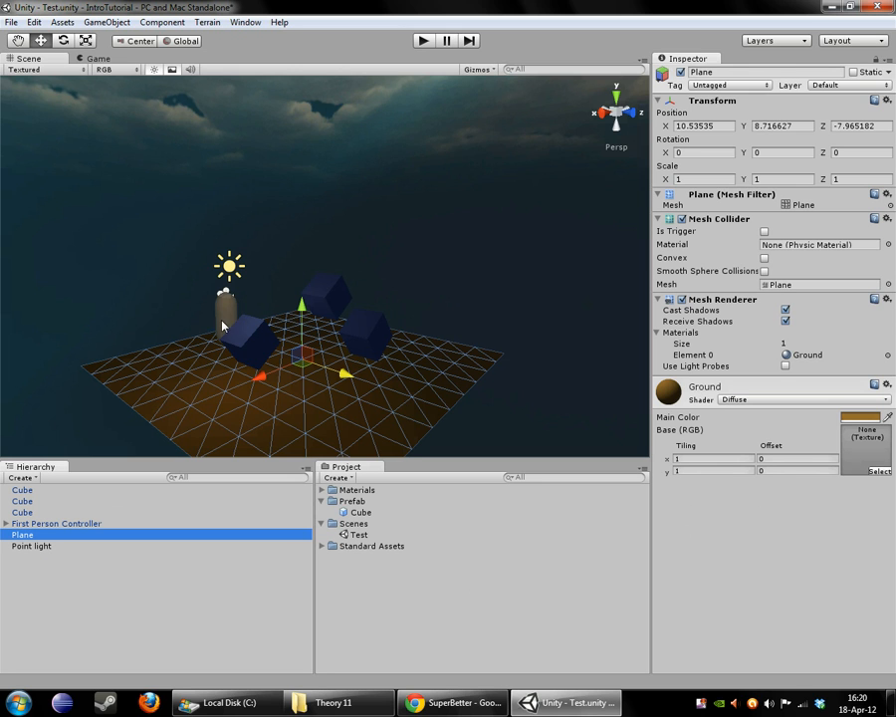
pyautogui.moveTo(64, 530)
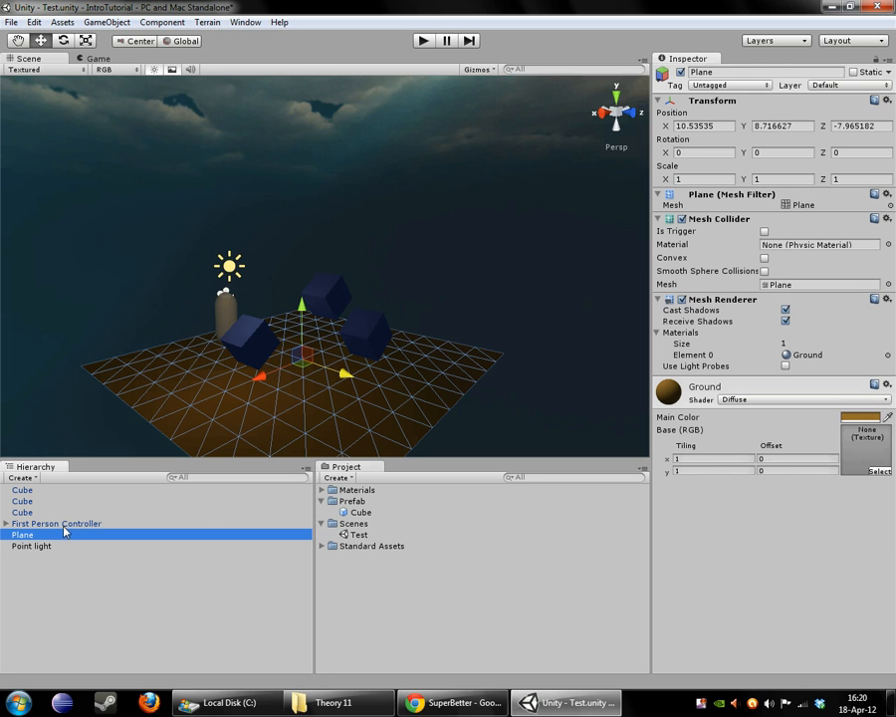
pyautogui.moveTo(103, 538)
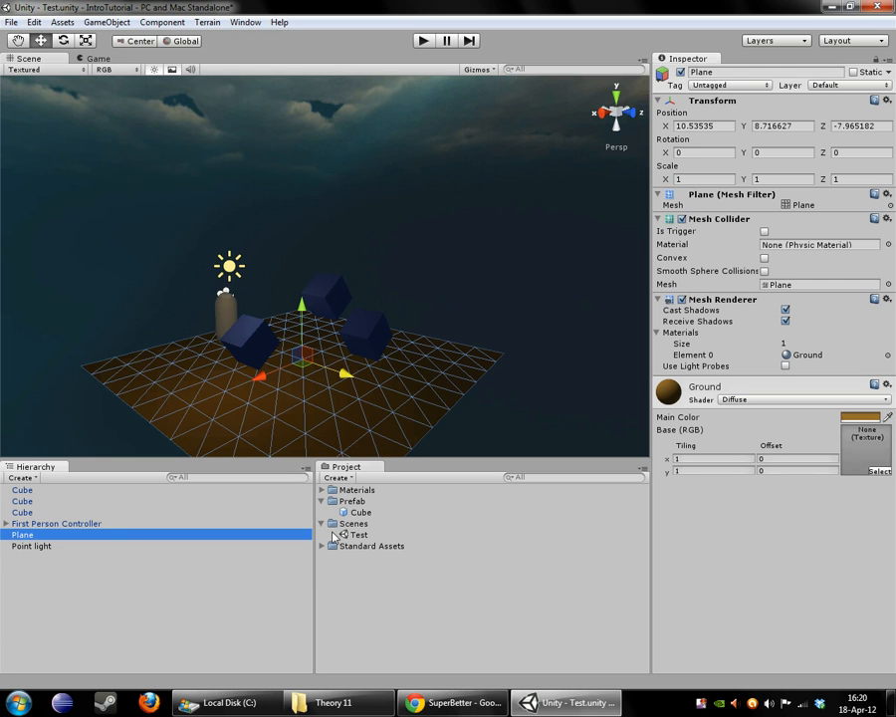
pyautogui.click(321, 546)
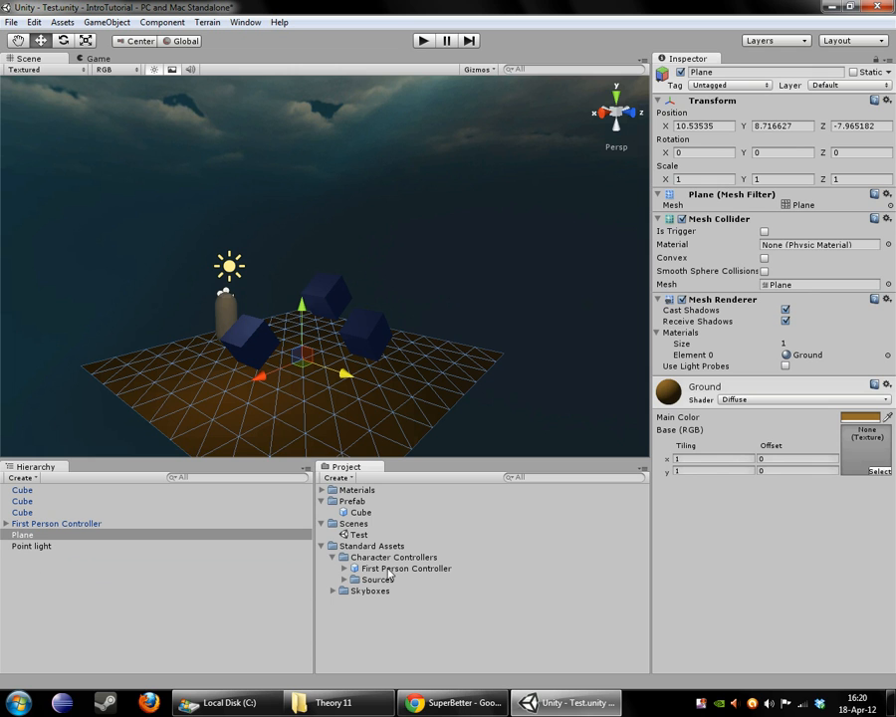
pyautogui.click(404, 568)
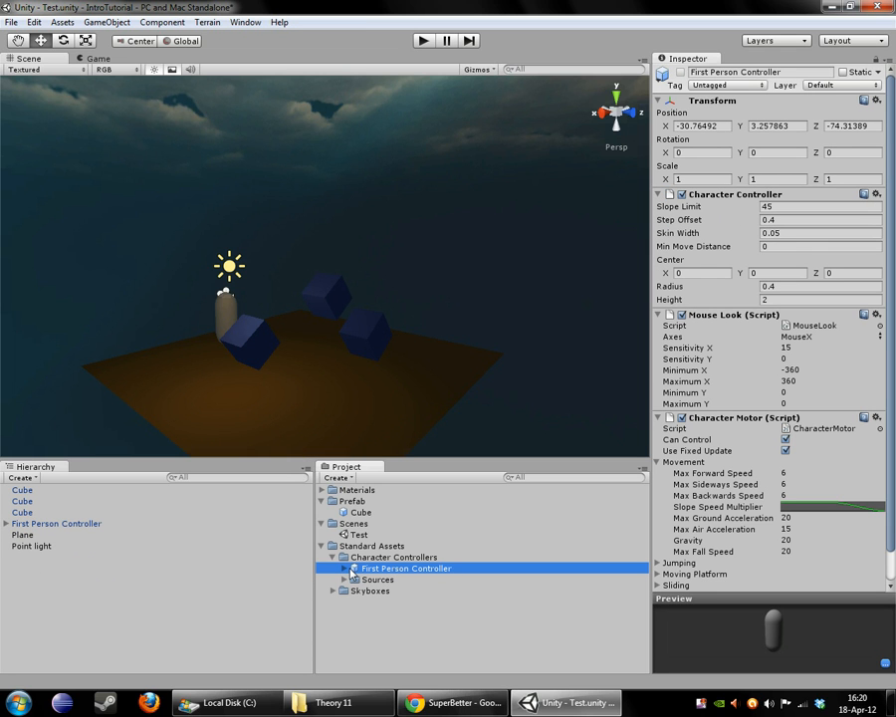
pyautogui.moveTo(641, 67)
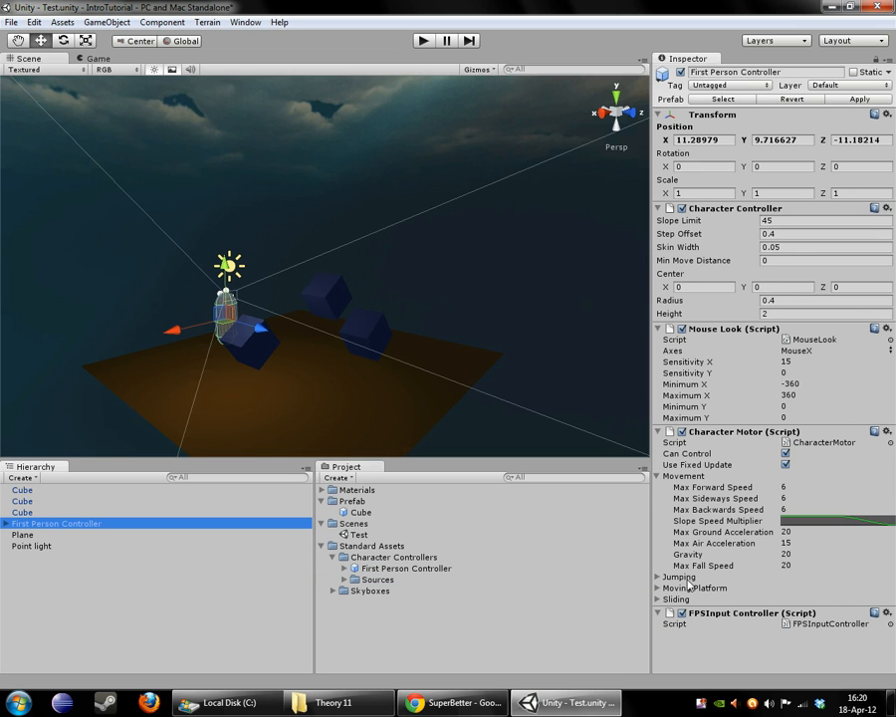
# Rotate one cube instance to a tilted angle and compare with the Cube prefab's rotation
pyautogui.click(22, 490)
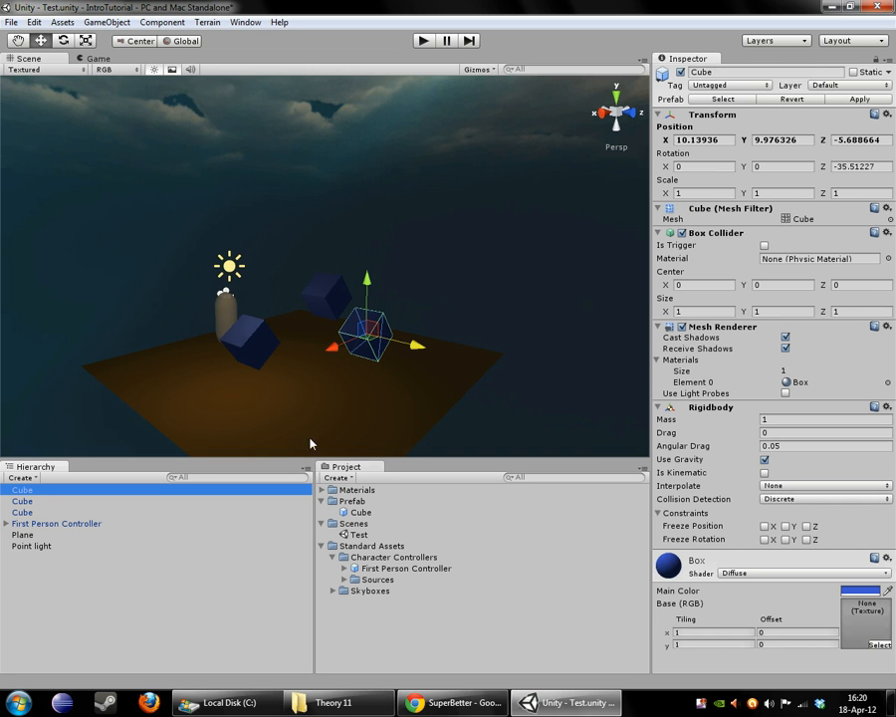
pyautogui.moveTo(283, 289)
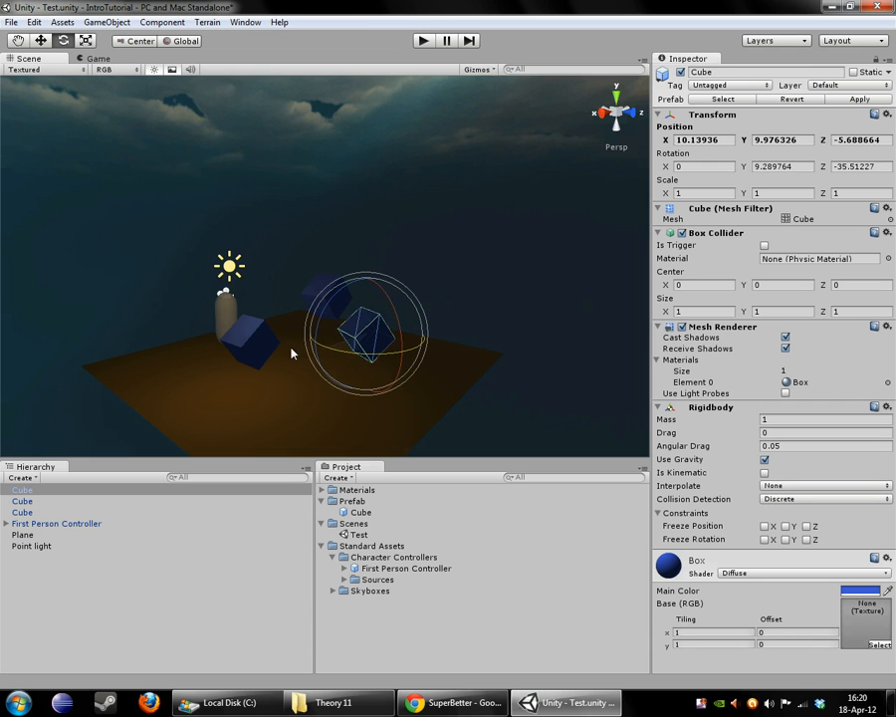
pyautogui.moveTo(291, 355); pyautogui.dragTo(415, 396)
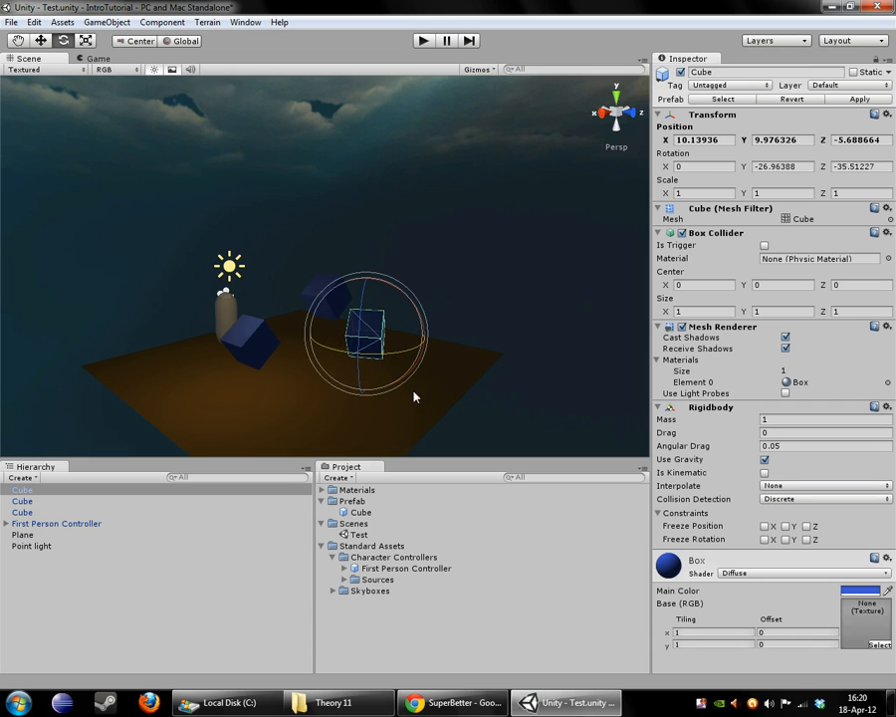
pyautogui.click(359, 512)
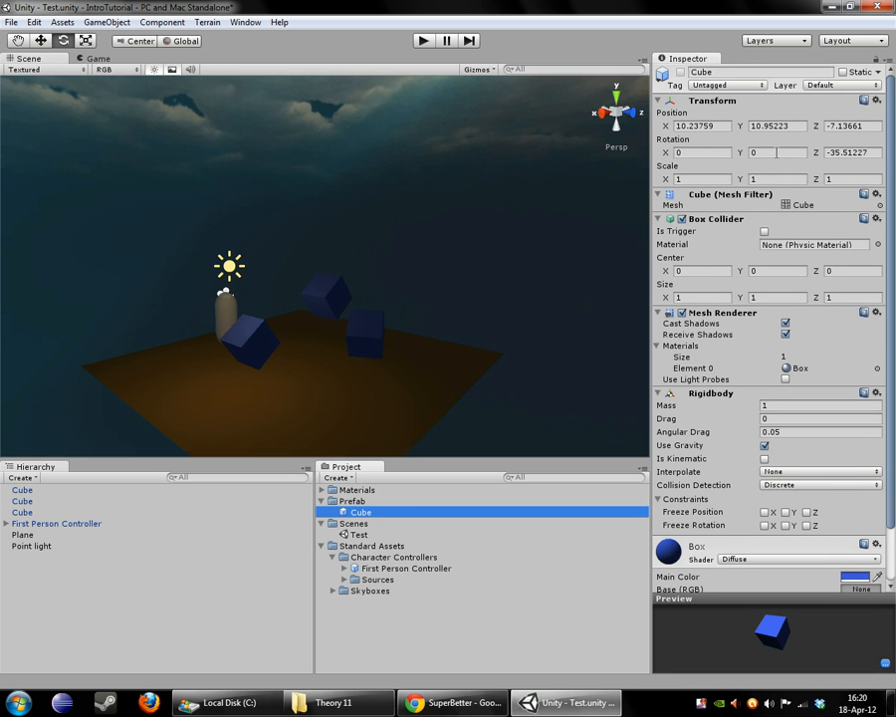
pyautogui.click(777, 151)
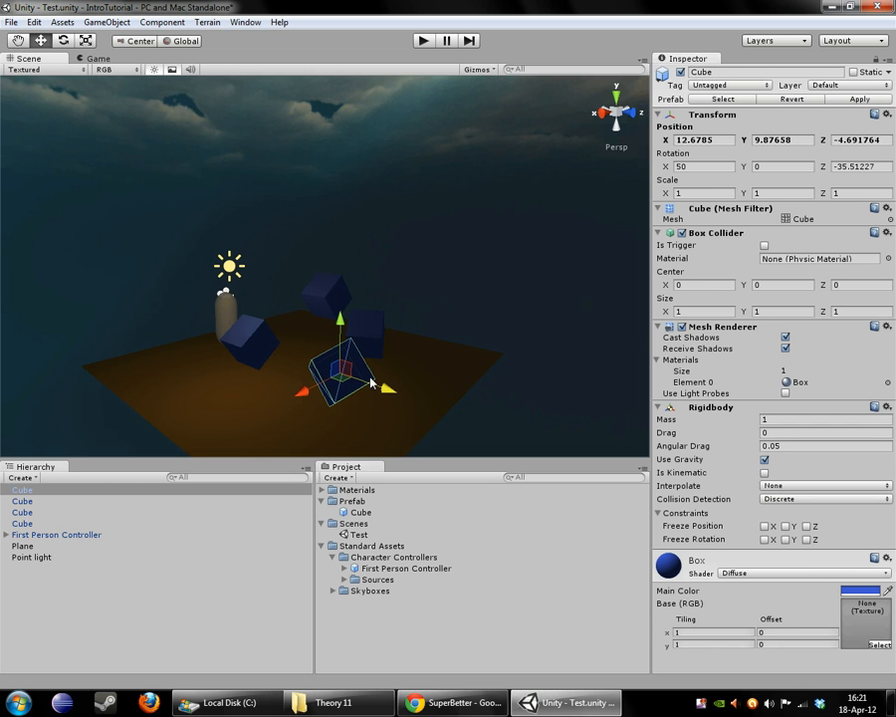
pyautogui.moveTo(335, 454)
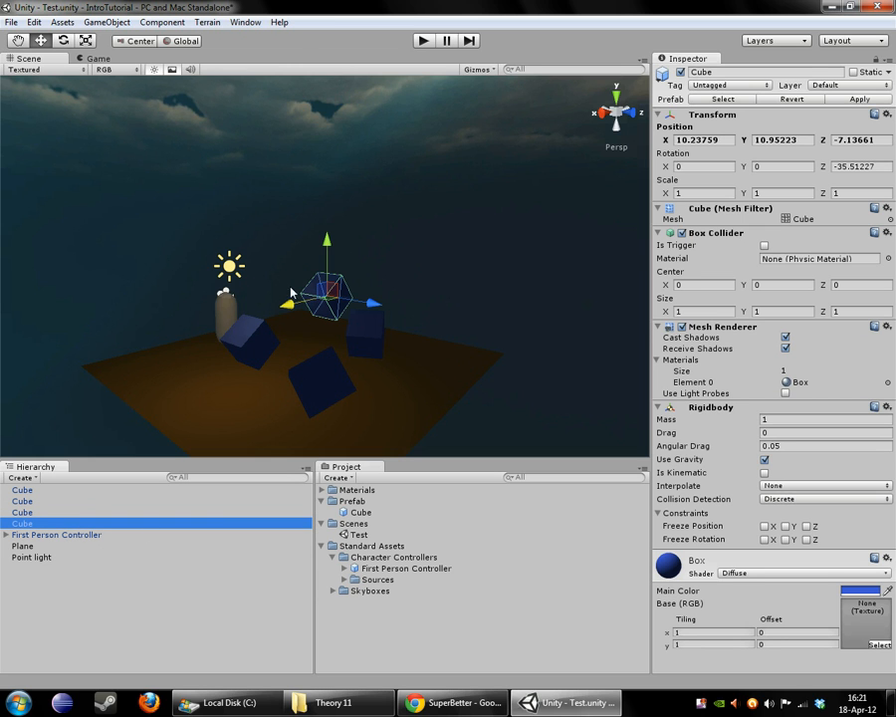
pyautogui.moveTo(562, 367)
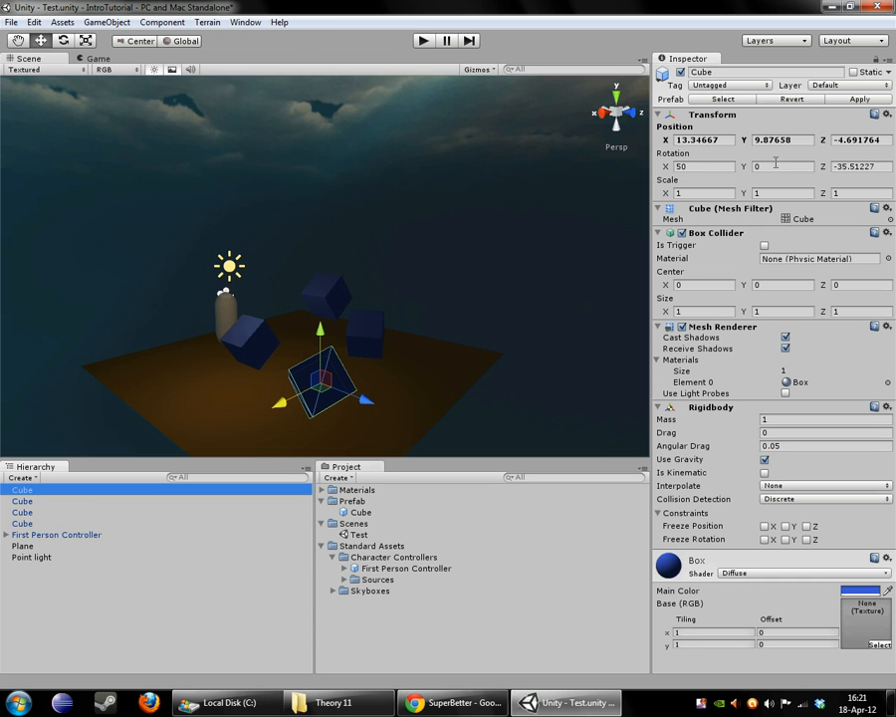
pyautogui.moveTo(267, 368)
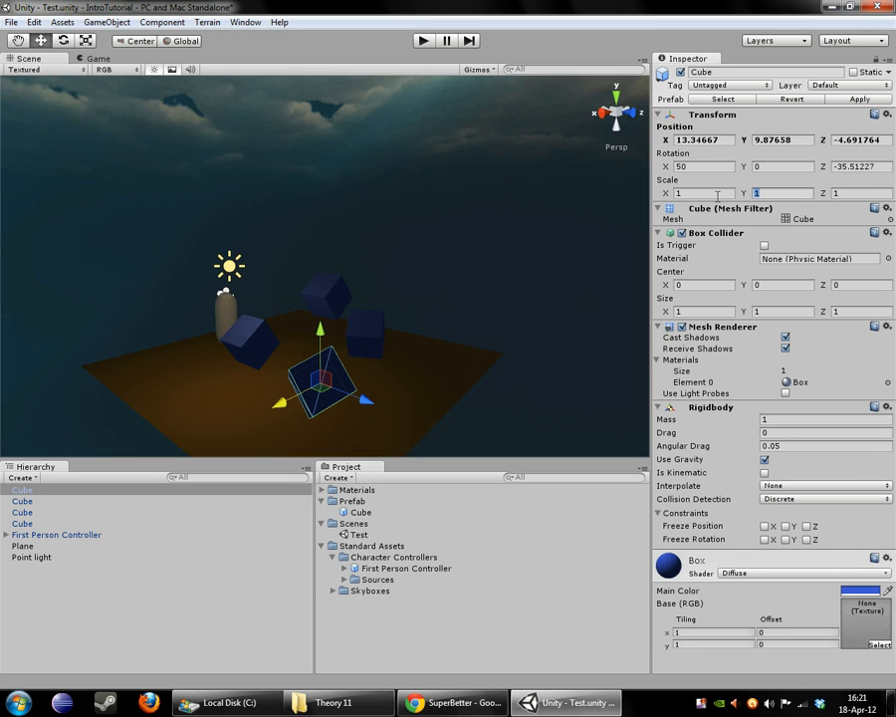
# Stretch one cube instance with Scale Y 2 and compare it against the Cube prefab
pyautogui.write('2')
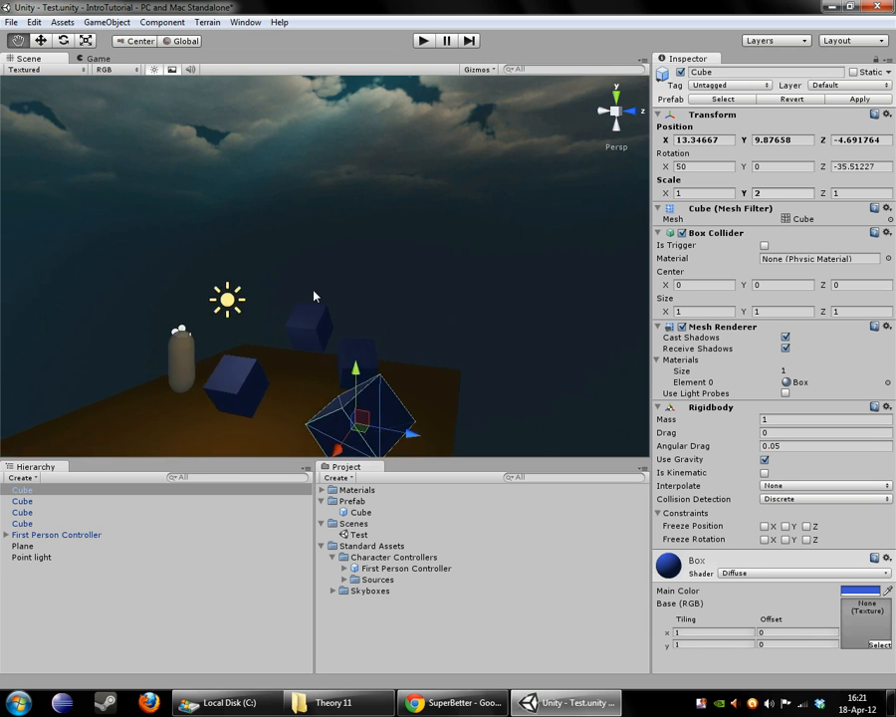
pyautogui.moveTo(315, 296); pyautogui.dragTo(448, 388)
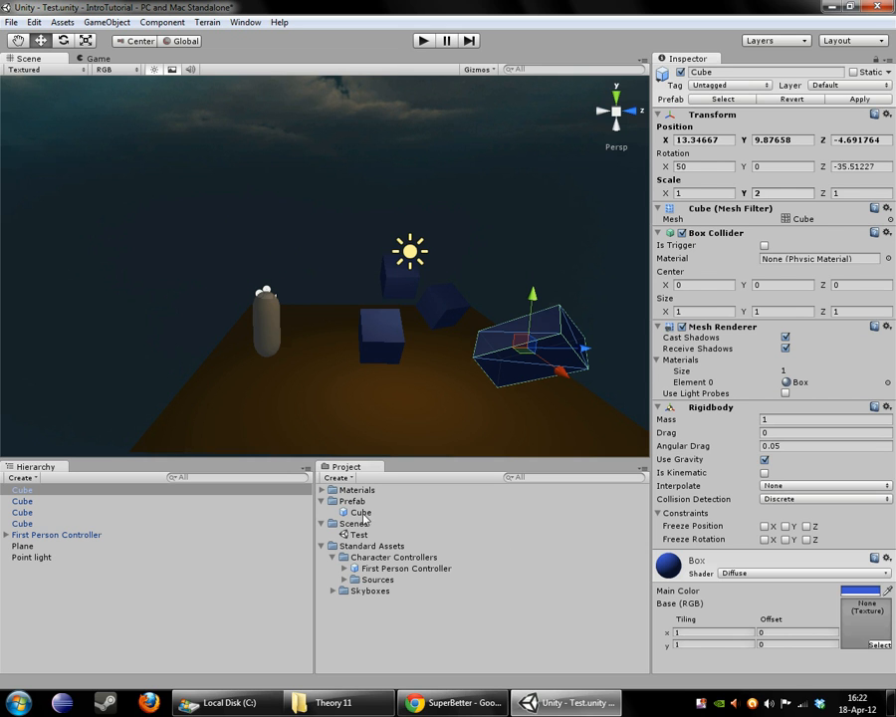
pyautogui.click(359, 512)
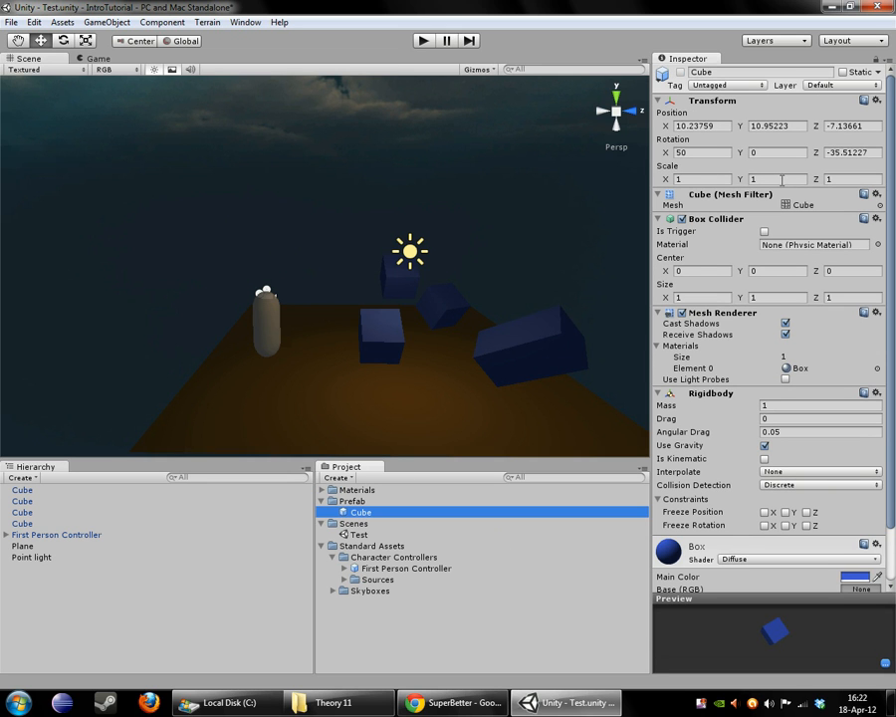
# Return to the stretched instance and re-enter its scale override values
pyautogui.click(779, 179)
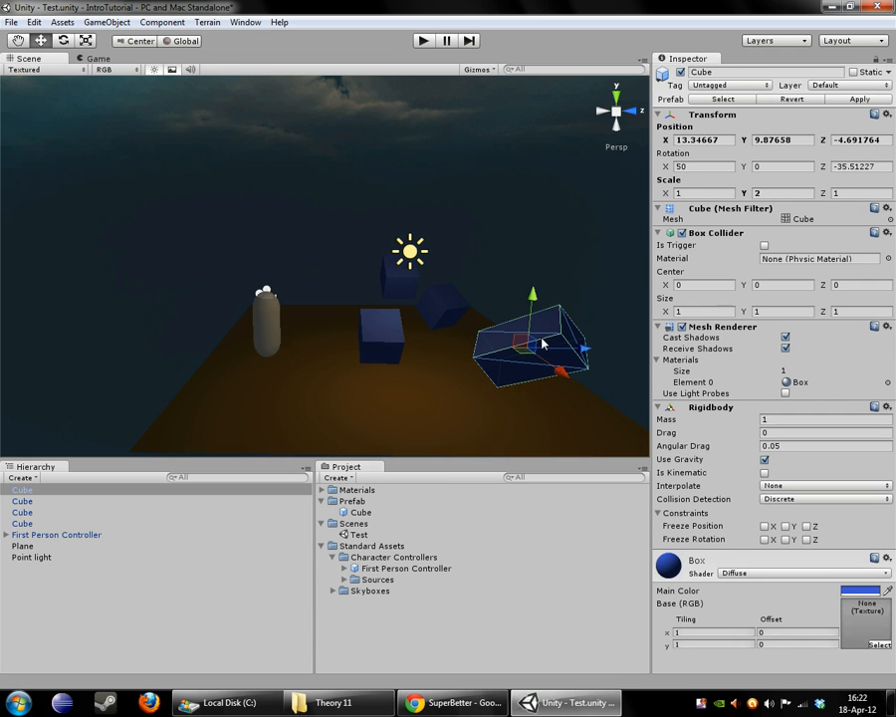
pyautogui.write('21')
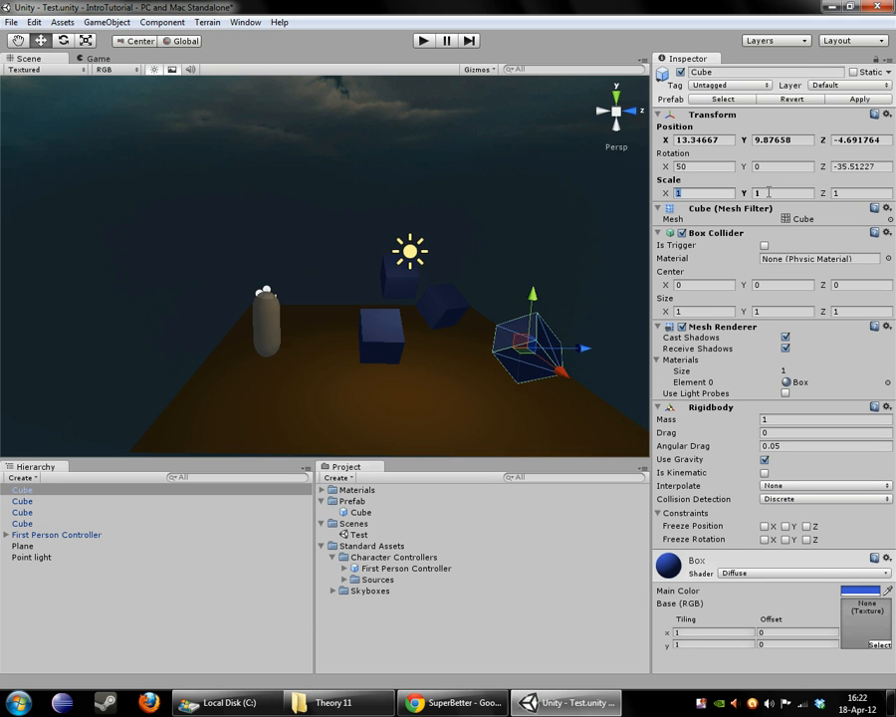
pyautogui.moveTo(757, 195)
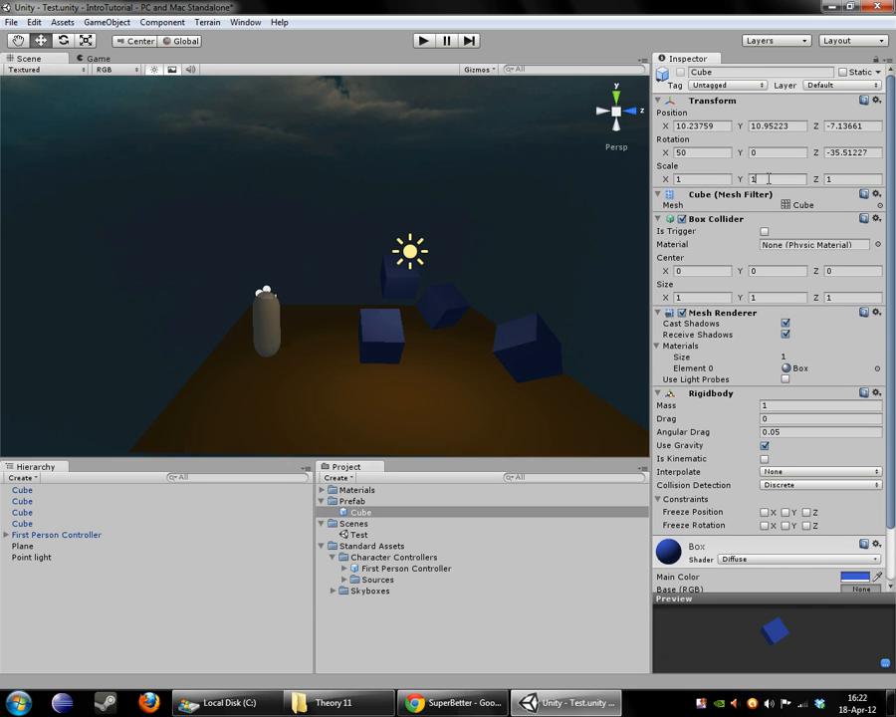
pyautogui.write('2')
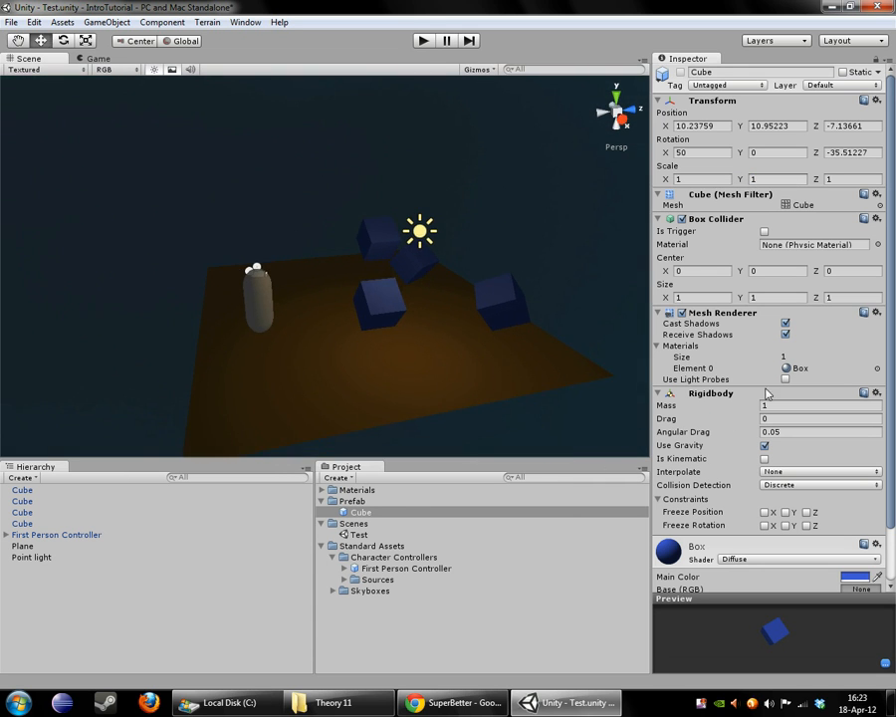
# Scroll the Scene view to bring the cube instance back into focus
pyautogui.scroll(-3)
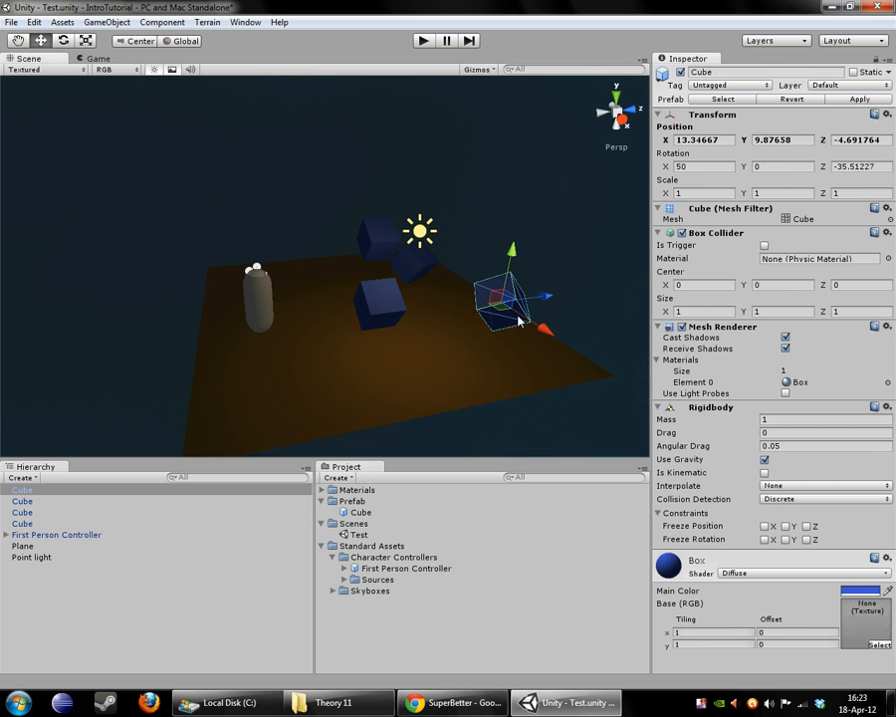
# Add a Sphere Collider to the cube instance, replacing its existing box collider
pyautogui.click(162, 22)
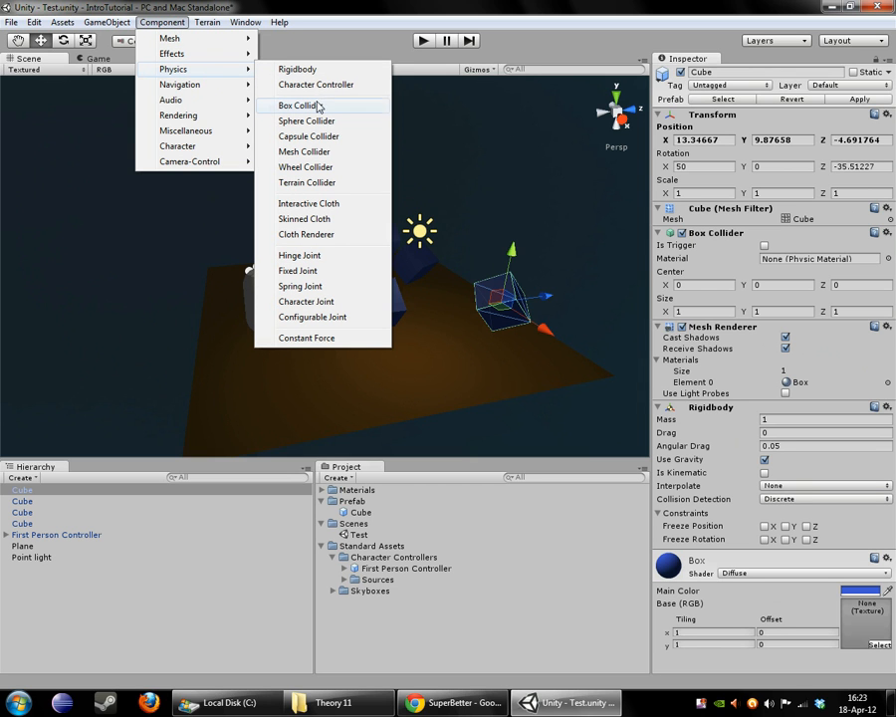
pyautogui.click(306, 121)
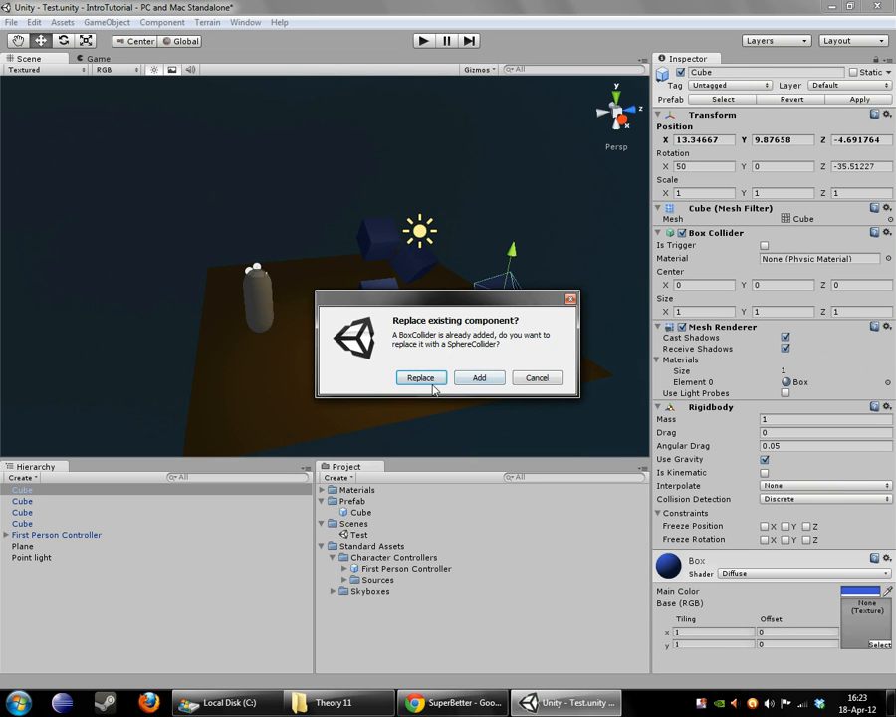
pyautogui.click(421, 378)
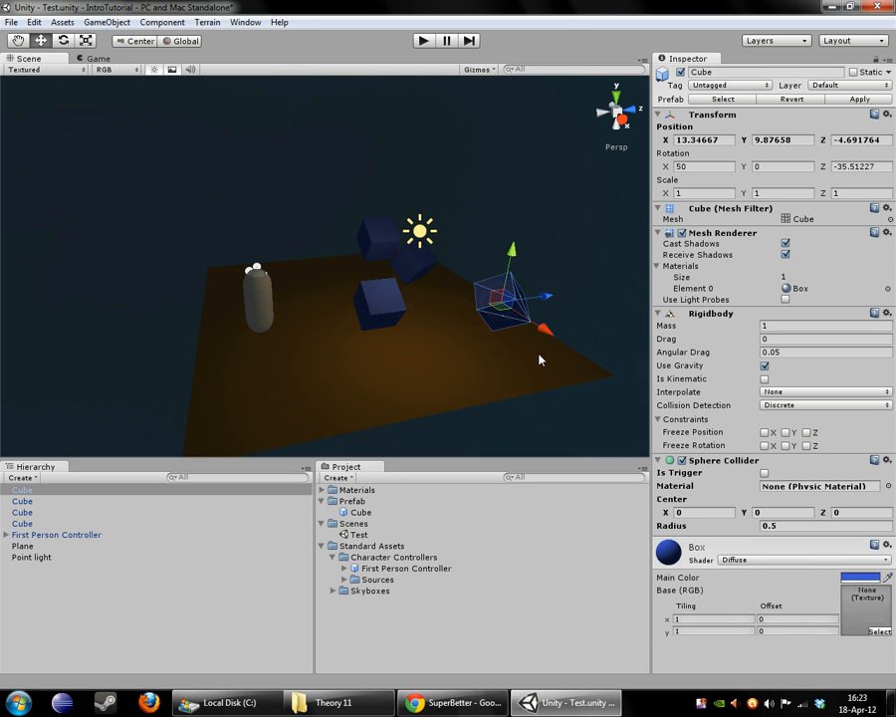
pyautogui.moveTo(650, 399)
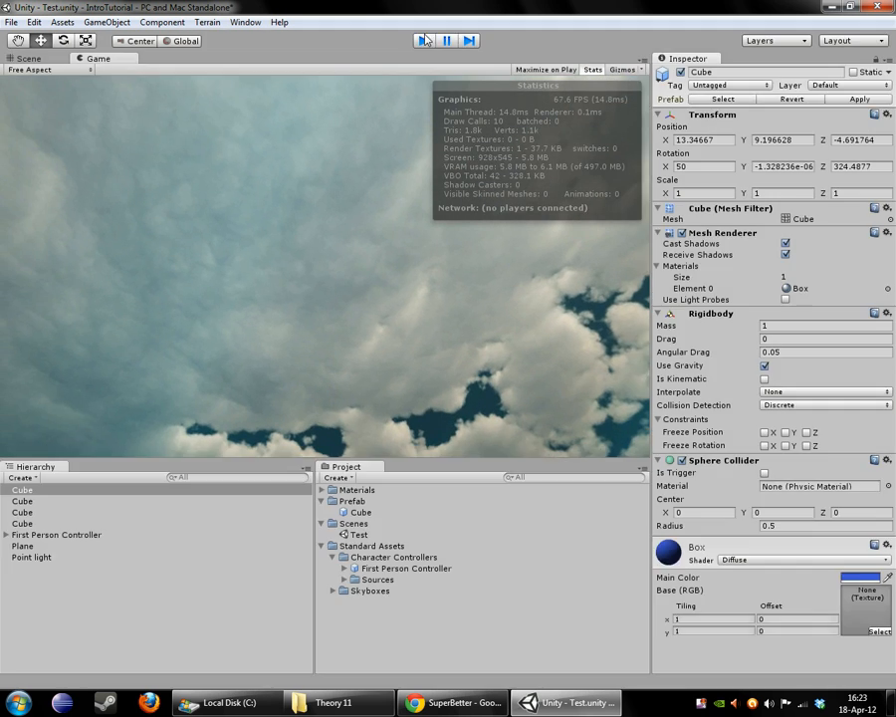
pyautogui.click(30, 58)
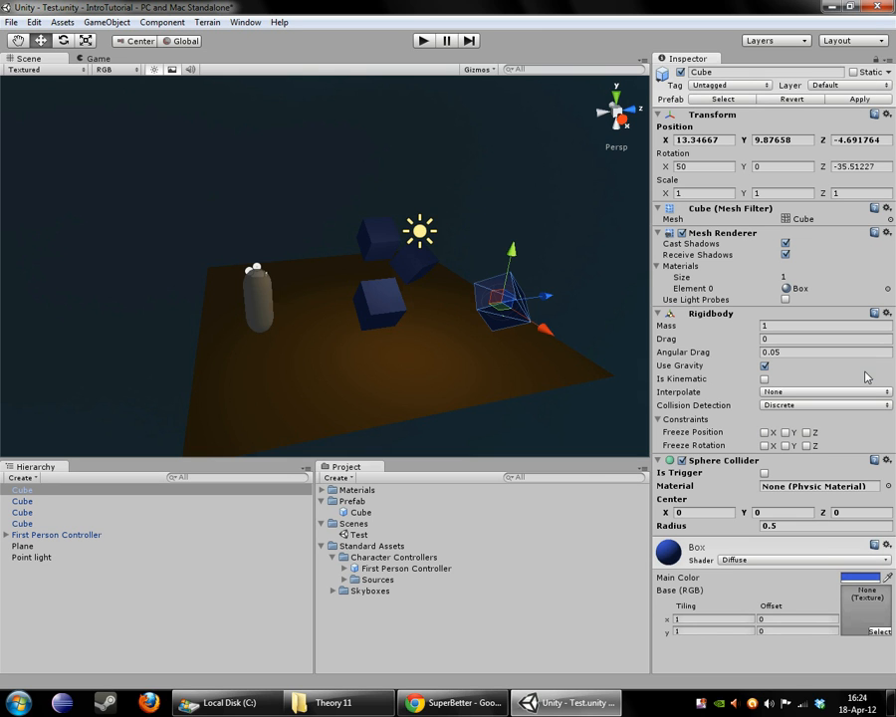
pyautogui.moveTo(734, 199)
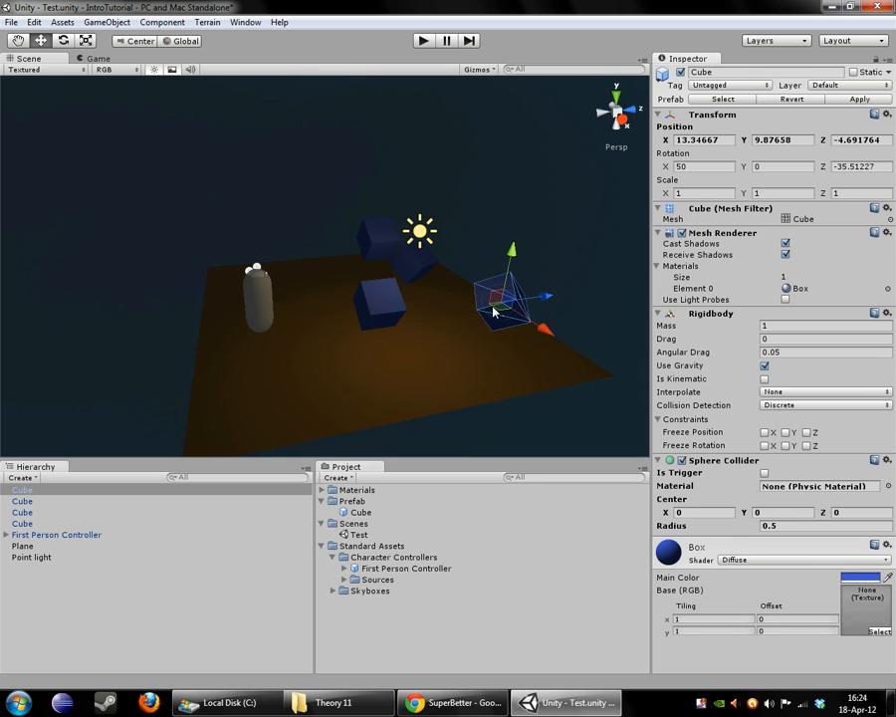
pyautogui.moveTo(430, 440)
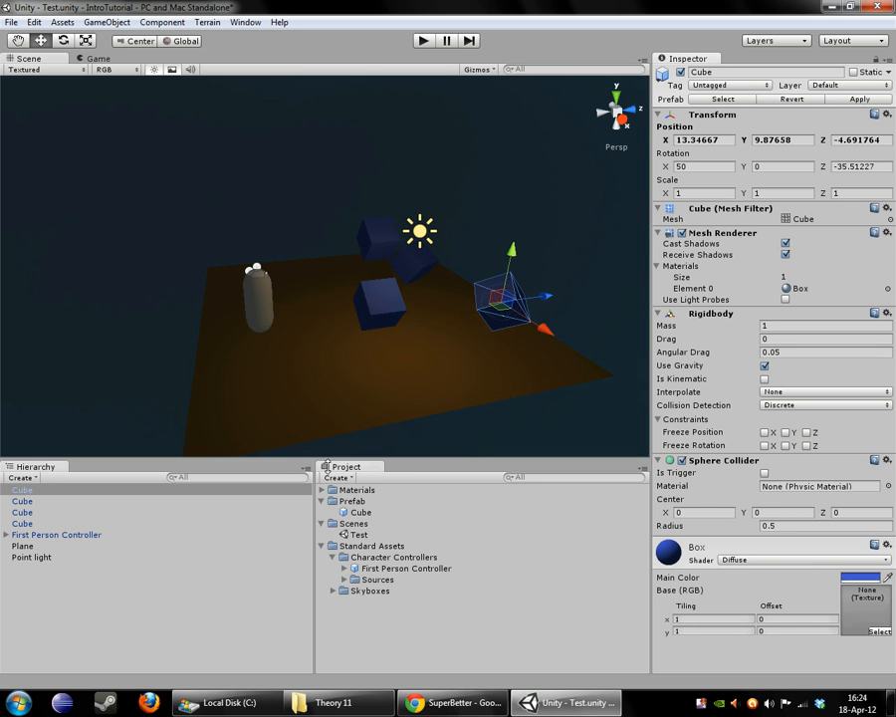
# Select a scene Cube instance to check it carries the sphere collider
pyautogui.click(22, 500)
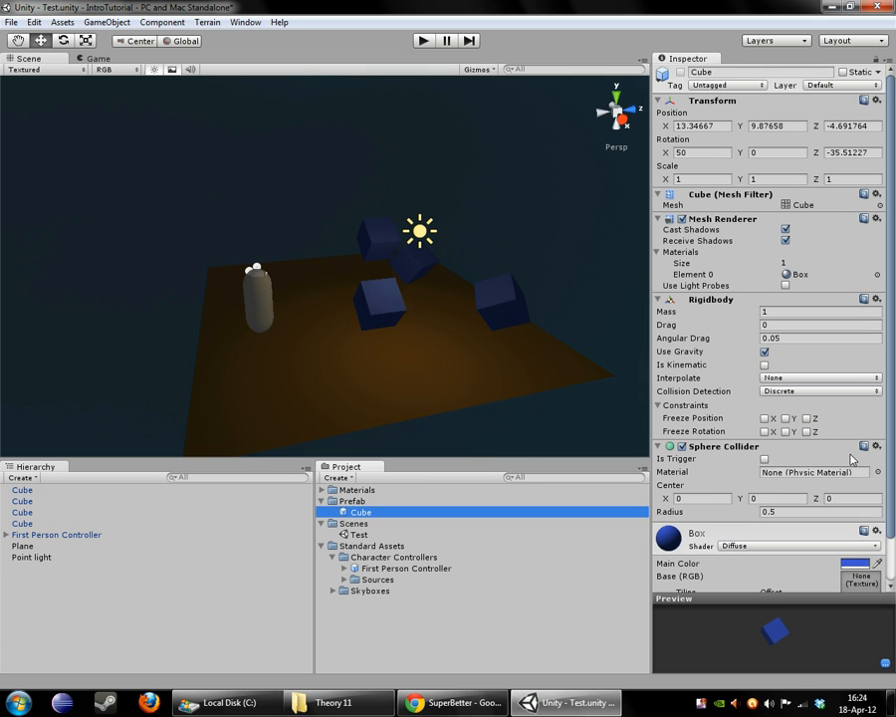
pyautogui.moveTo(311, 271)
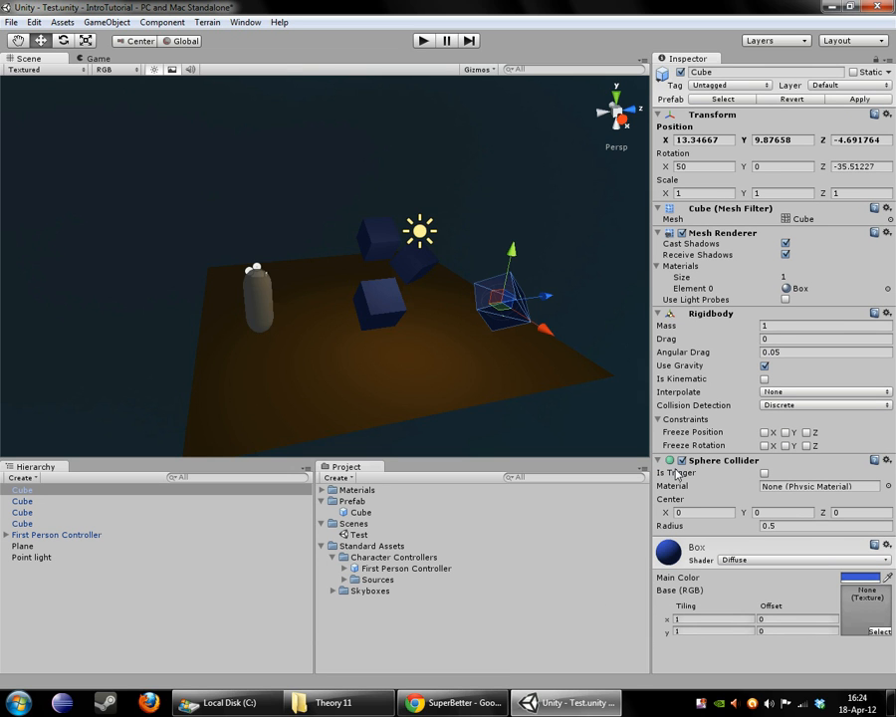
pyautogui.moveTo(735, 477)
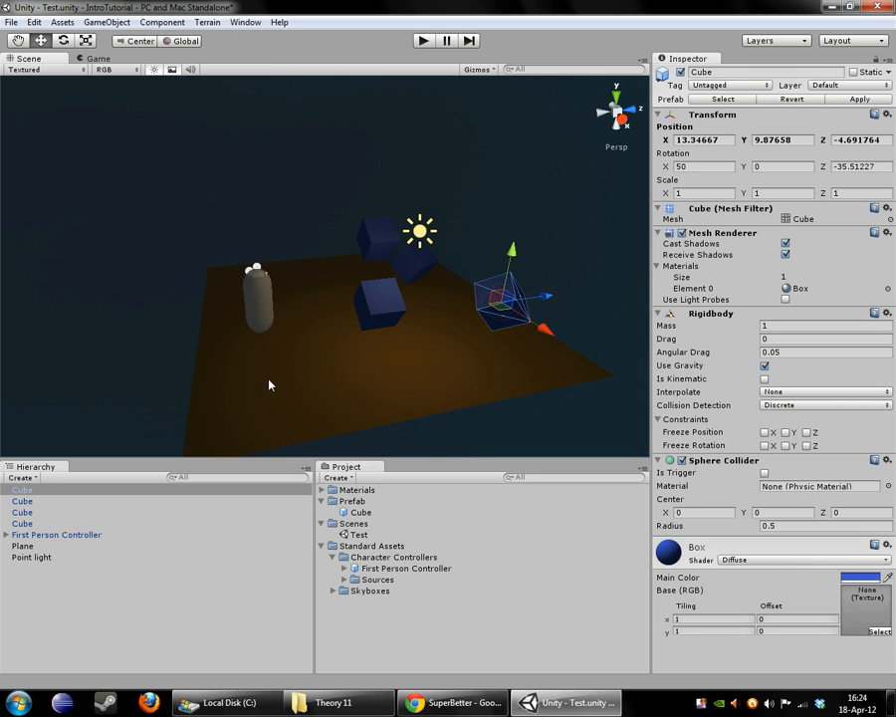
# Give the Cube prefab a Box Collider replacing the sphere collider and verify a scene cube
pyautogui.click(359, 510)
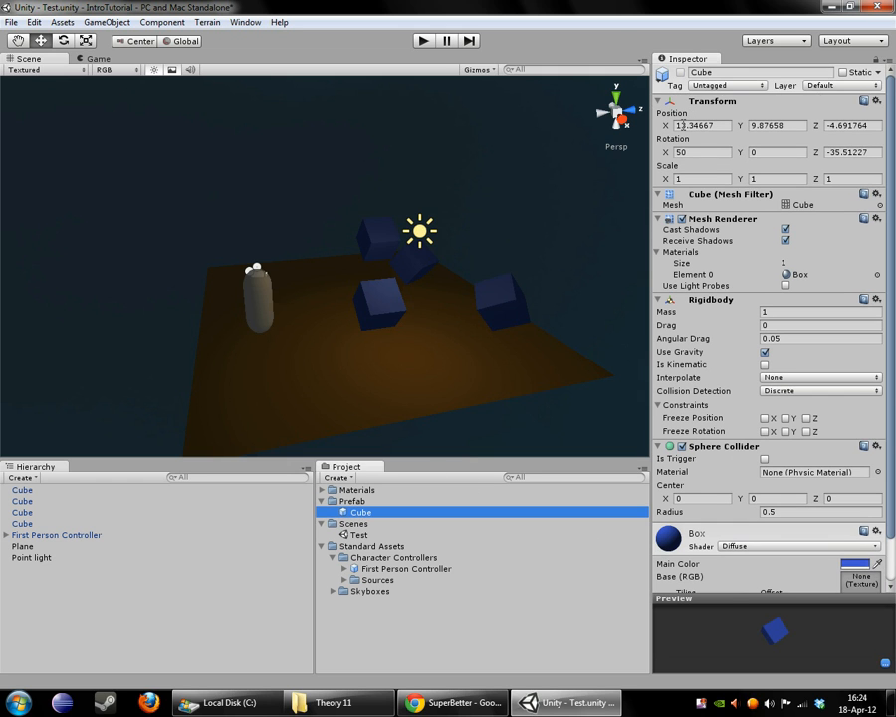
pyautogui.click(163, 22)
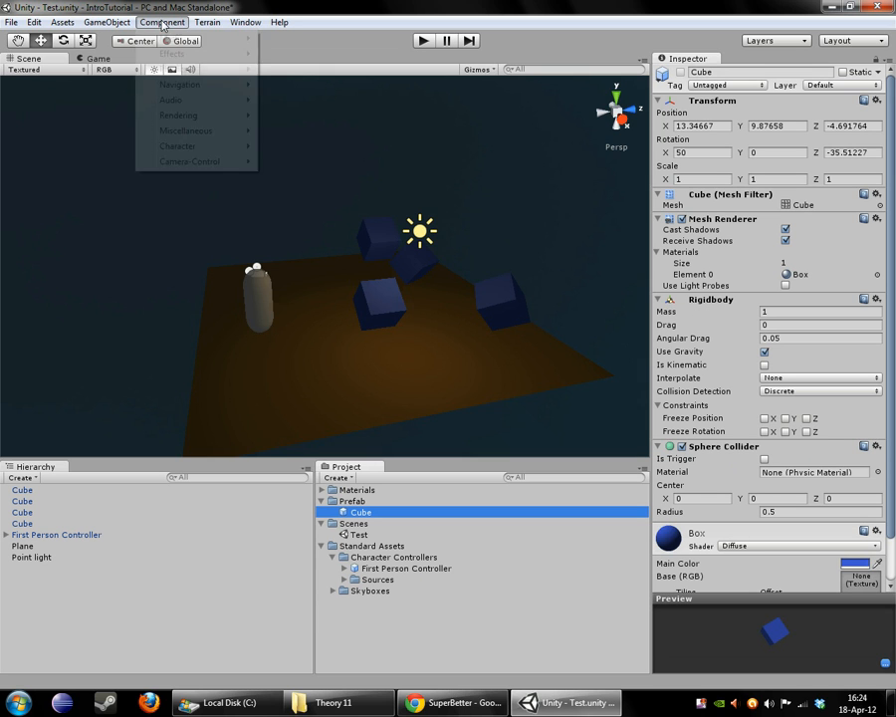
pyautogui.moveTo(179, 84)
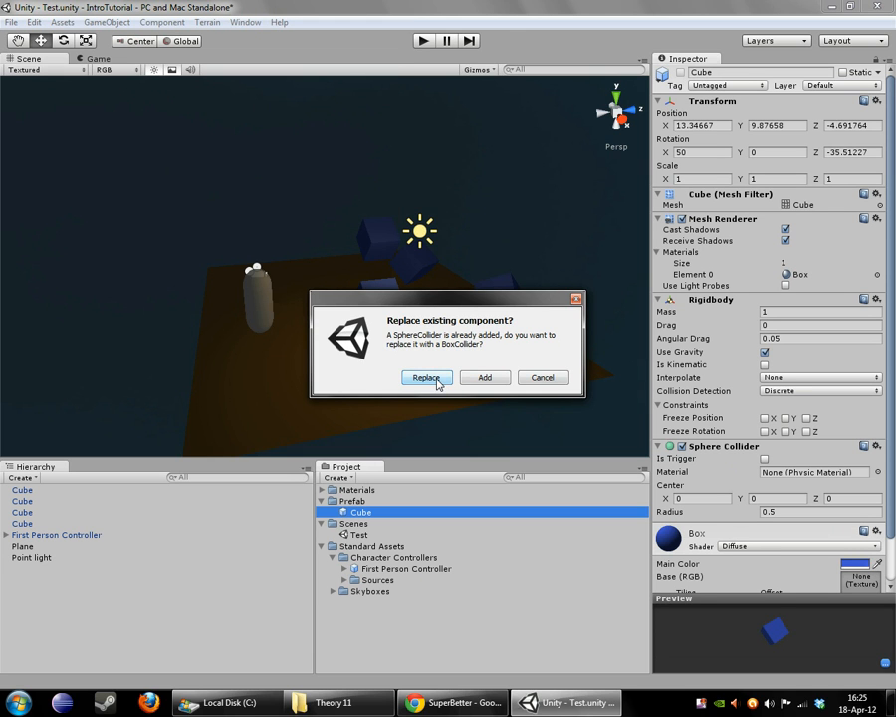
pyautogui.click(426, 378)
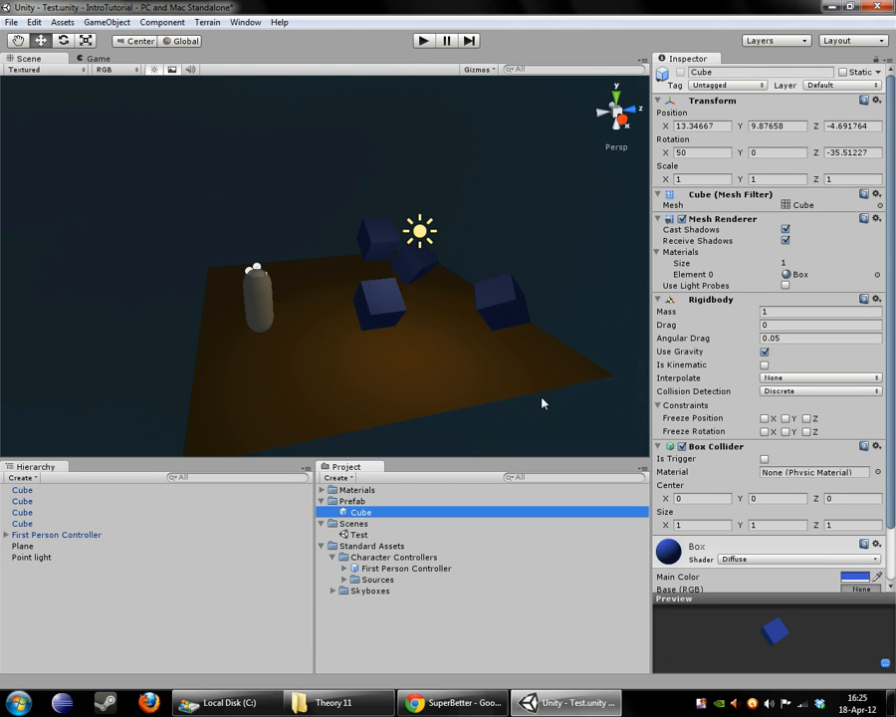
pyautogui.click(22, 524)
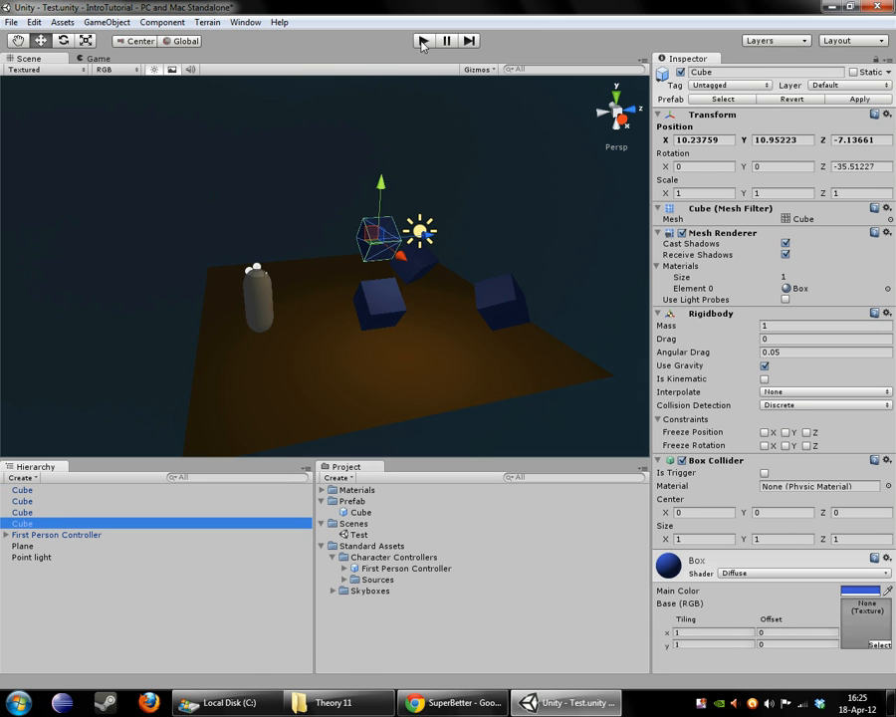
pyautogui.click(422, 40)
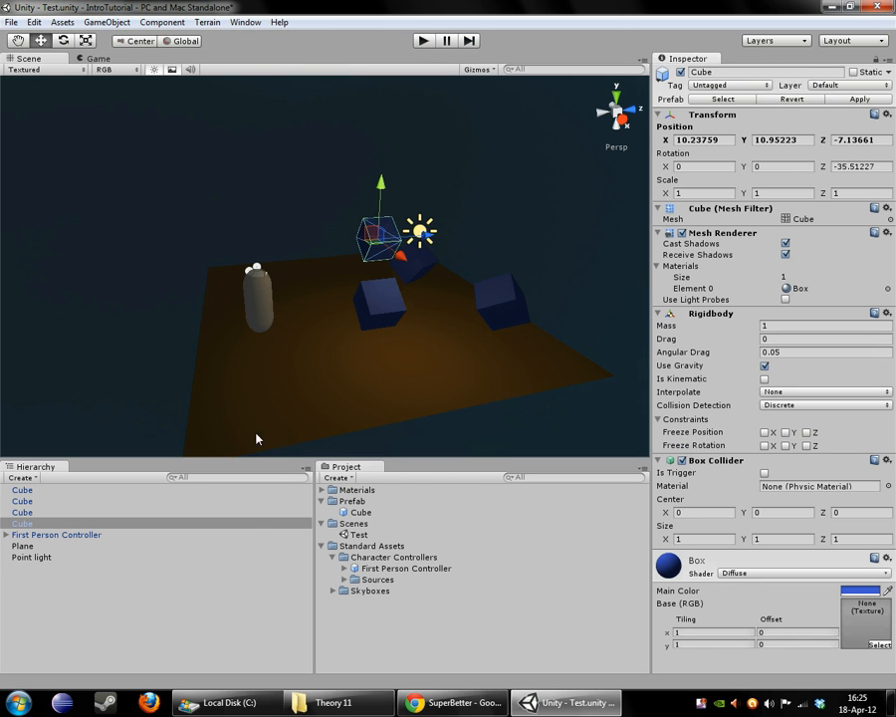
pyautogui.click(359, 512)
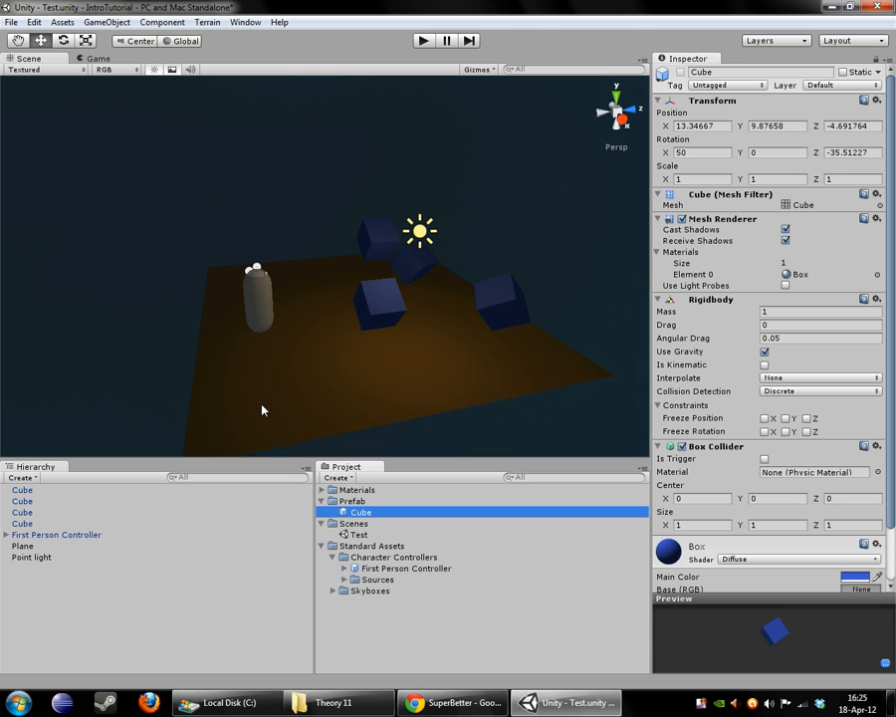
pyautogui.moveTo(291, 136)
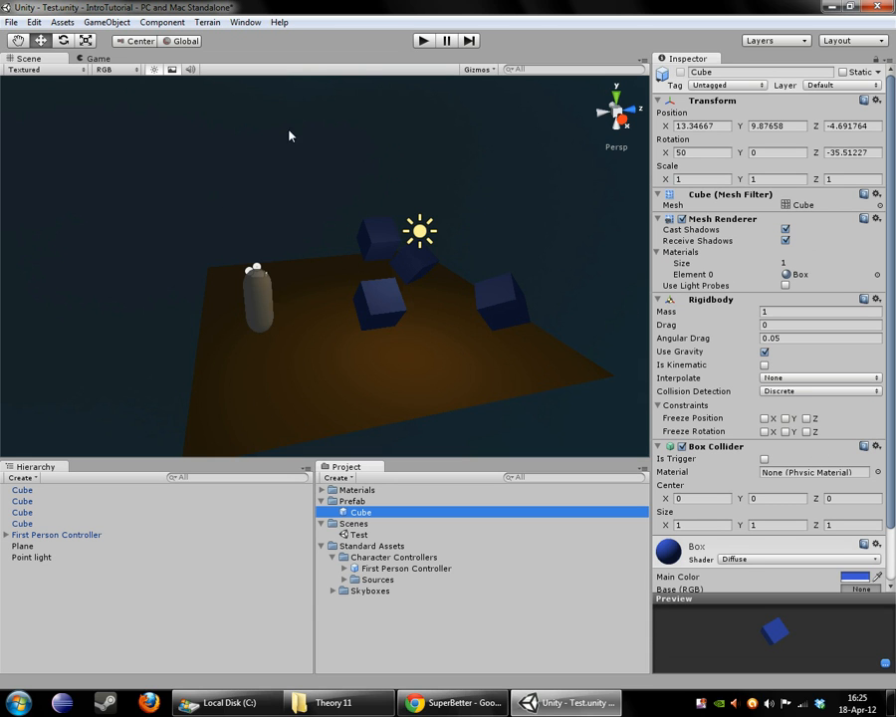
pyautogui.moveTo(128, 207)
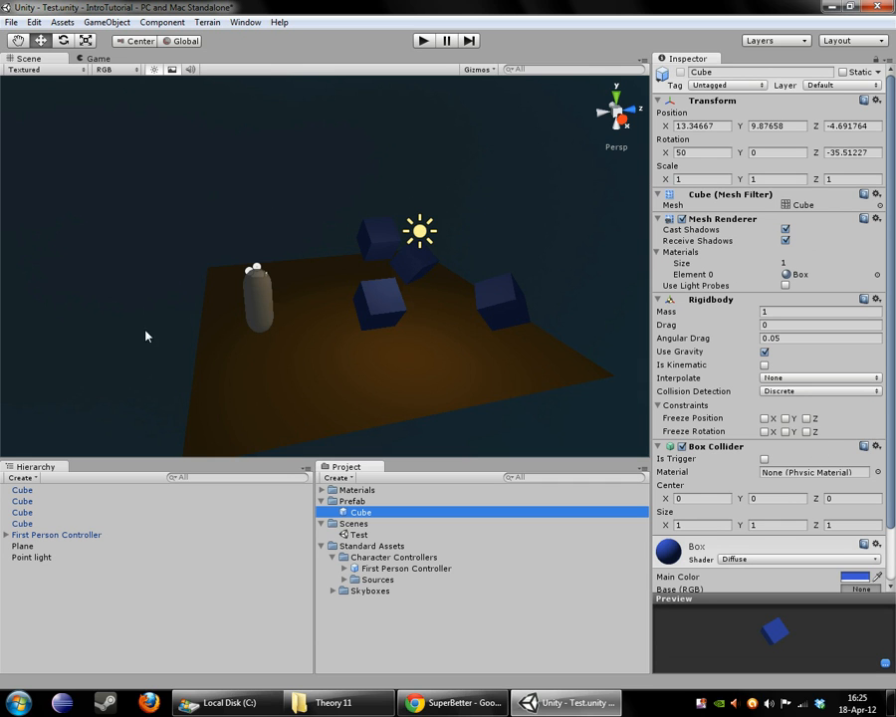
pyautogui.moveTo(65, 389)
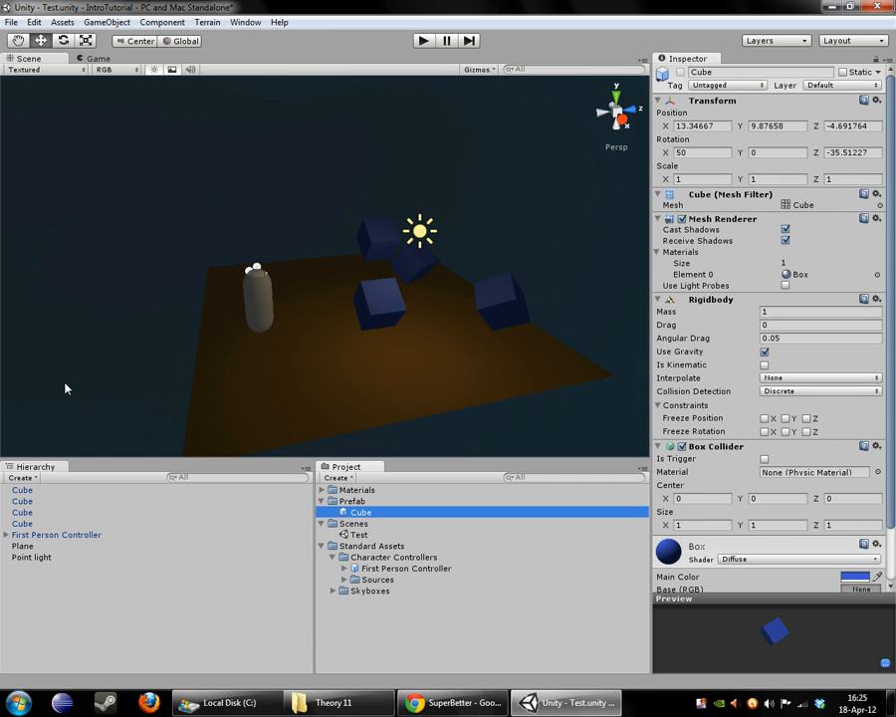
pyautogui.moveTo(474, 367)
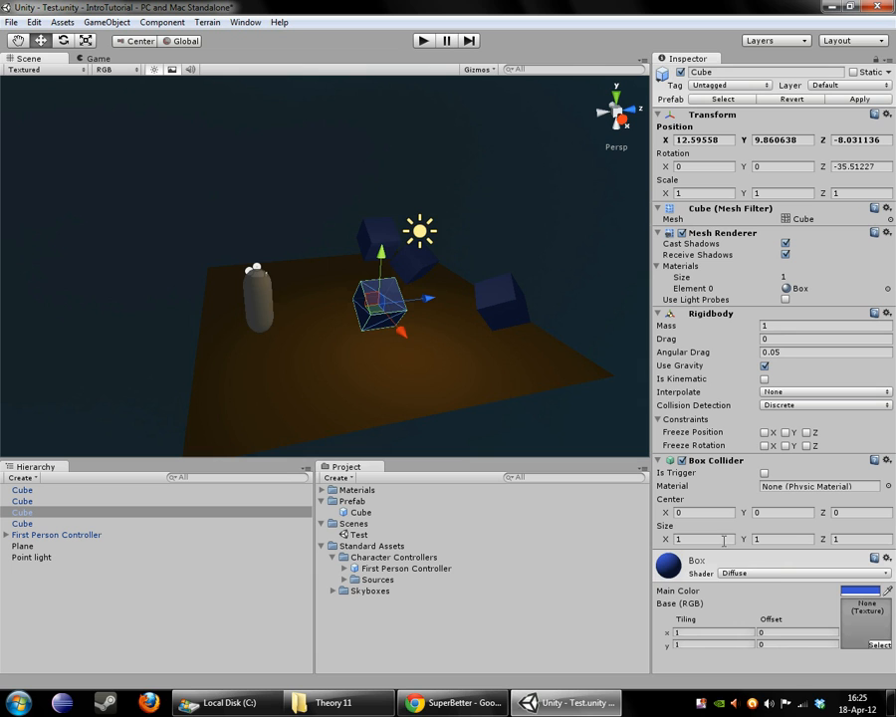
pyautogui.moveTo(518, 446)
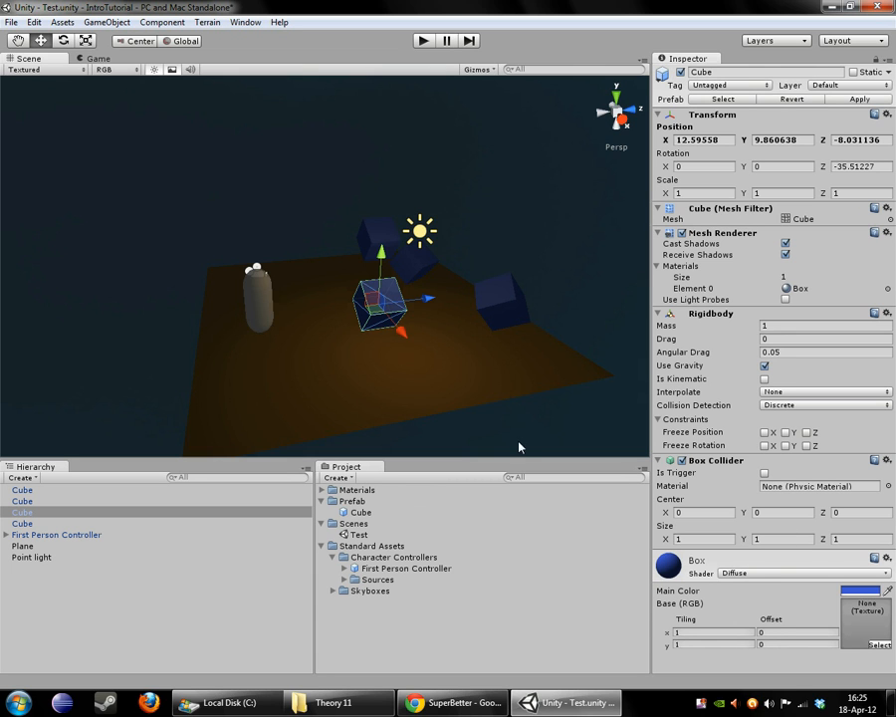
pyautogui.moveTo(350, 354)
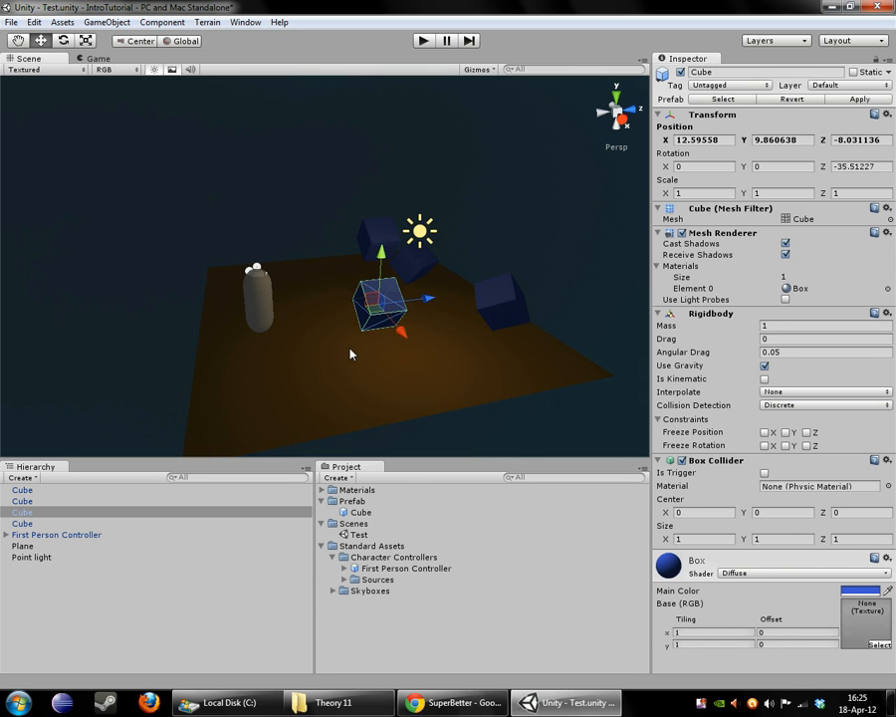
pyautogui.moveTo(407, 257)
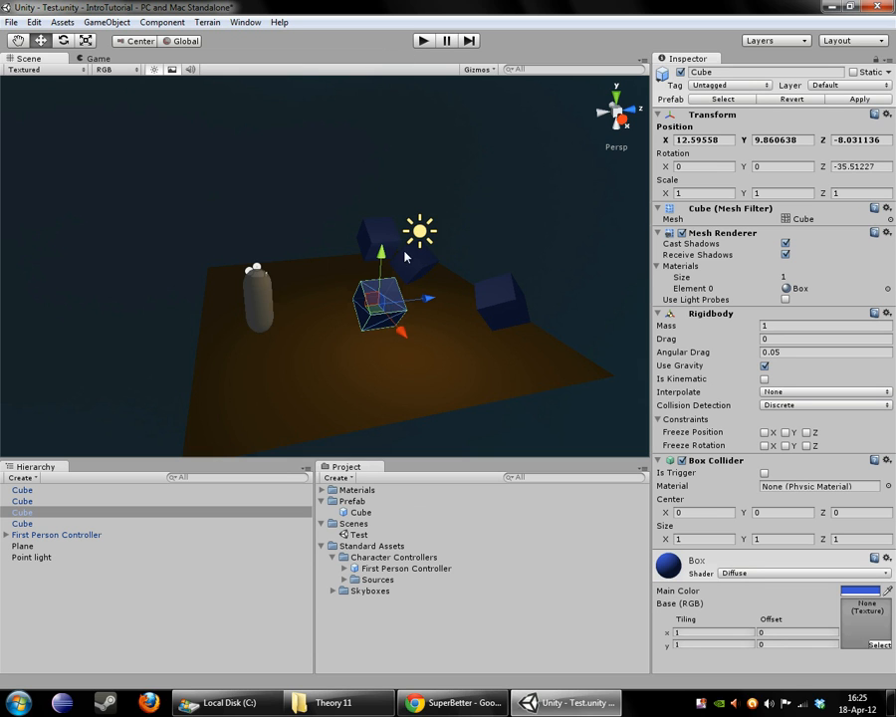
pyautogui.moveTo(389, 263)
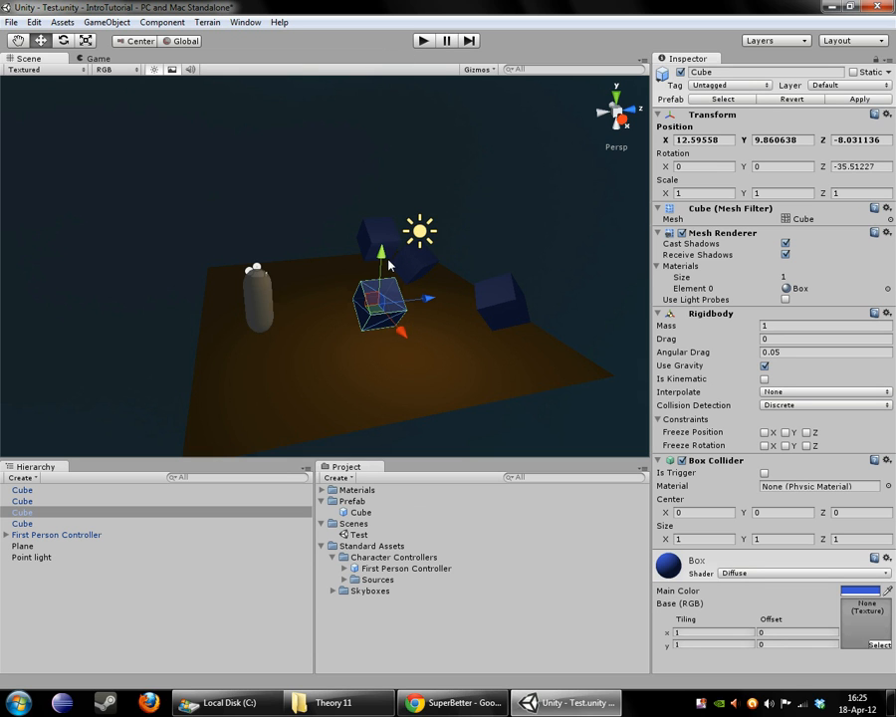
pyautogui.moveTo(79, 121)
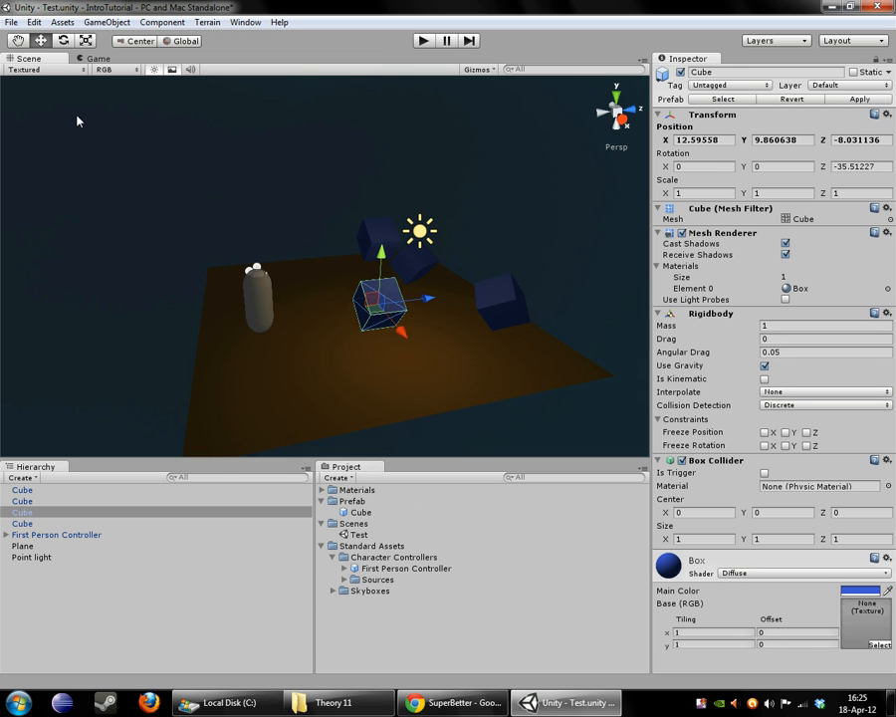
pyautogui.moveTo(350, 265)
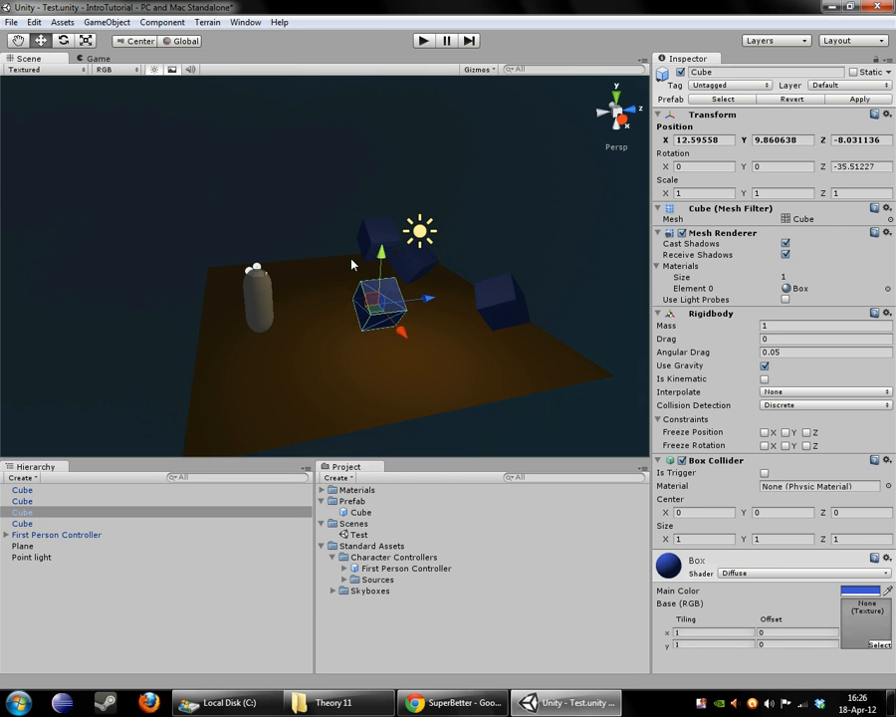
pyautogui.moveTo(486, 542)
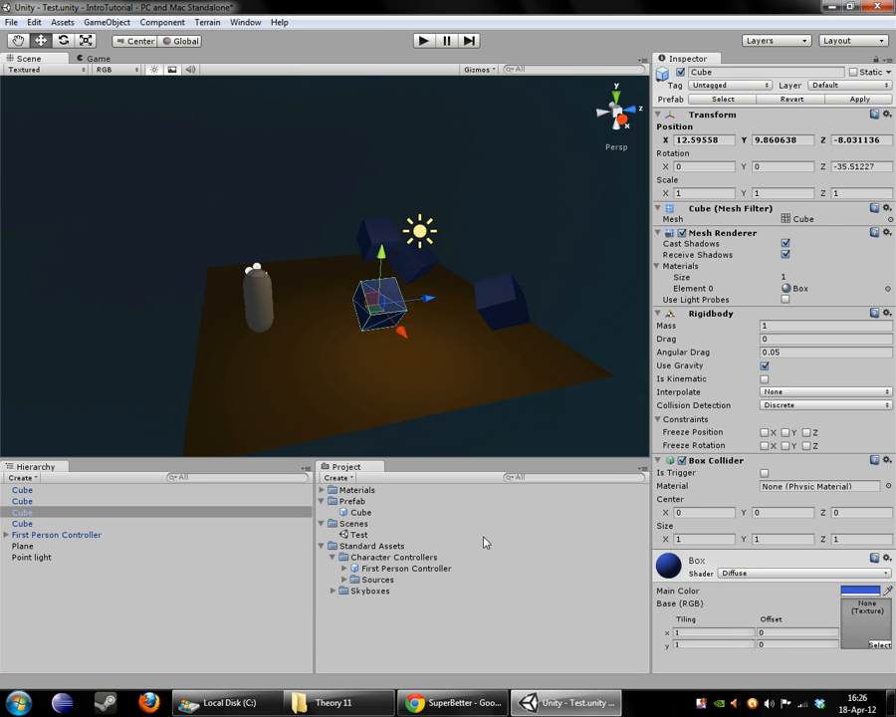
pyautogui.moveTo(367, 522)
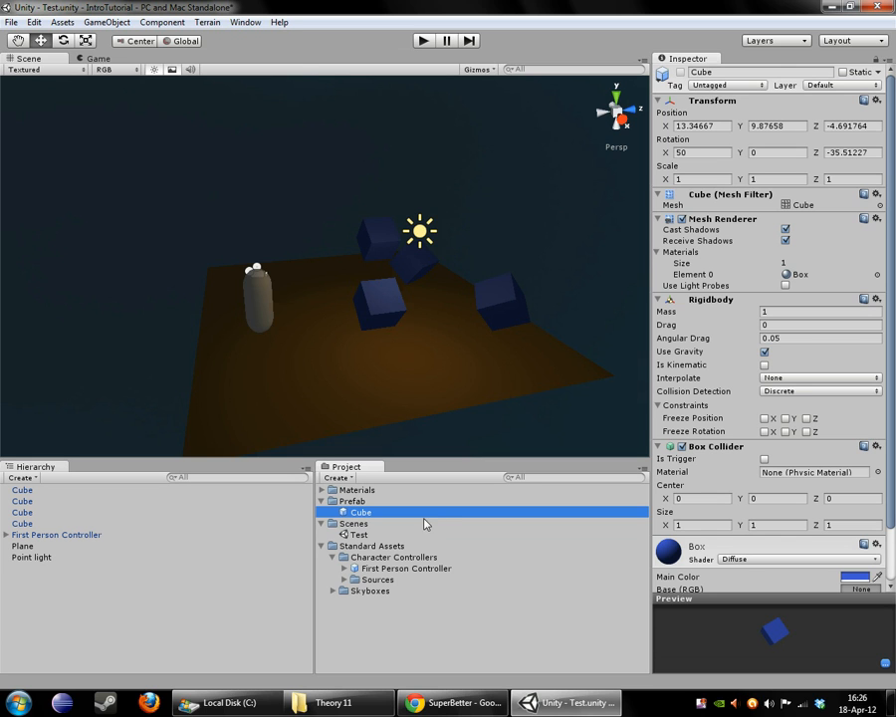
pyautogui.moveTo(490, 614)
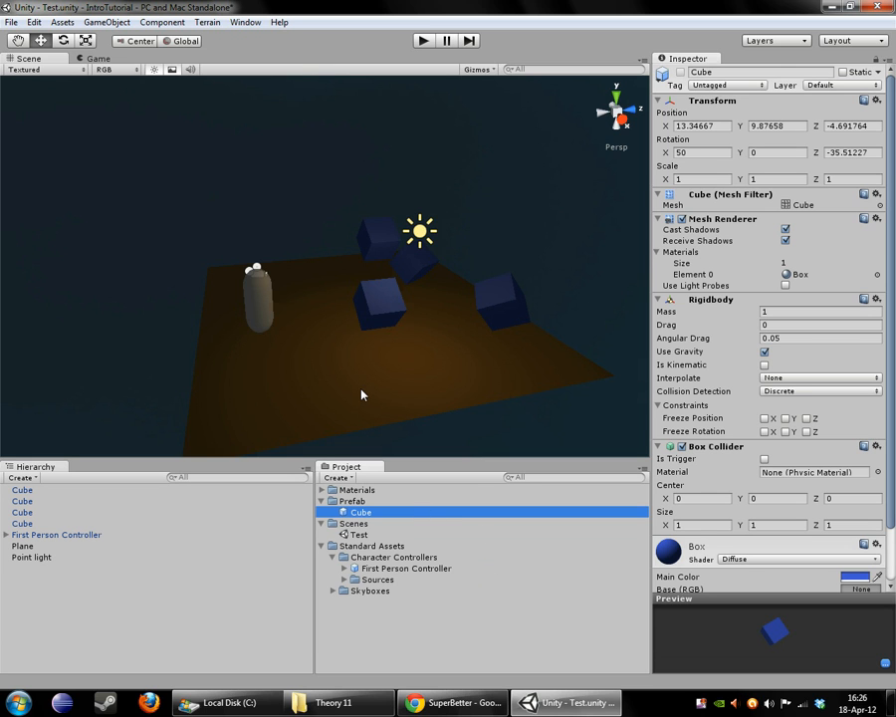
pyautogui.moveTo(518, 215)
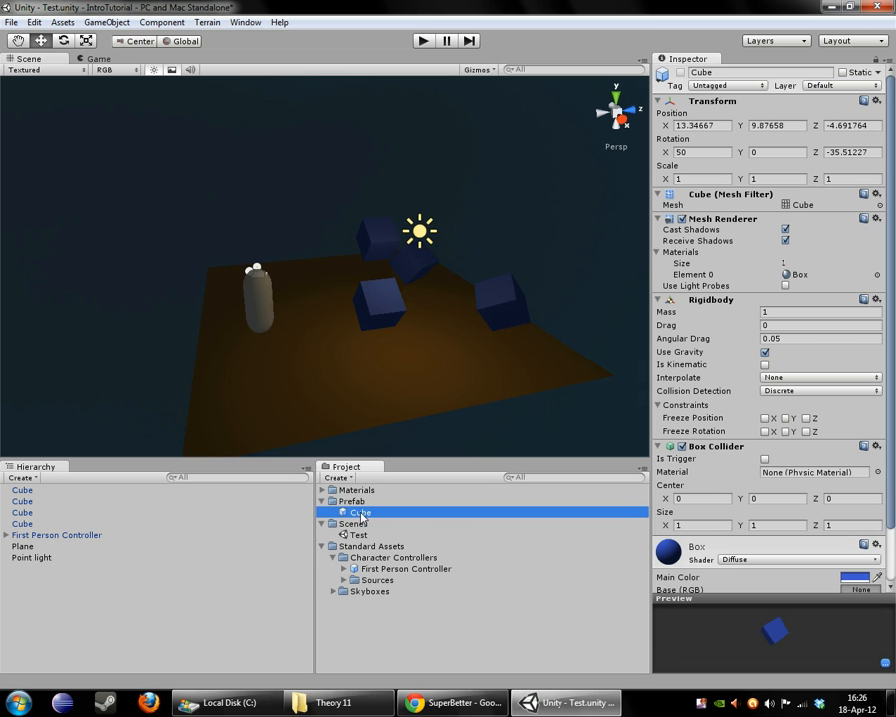
pyautogui.moveTo(416, 514)
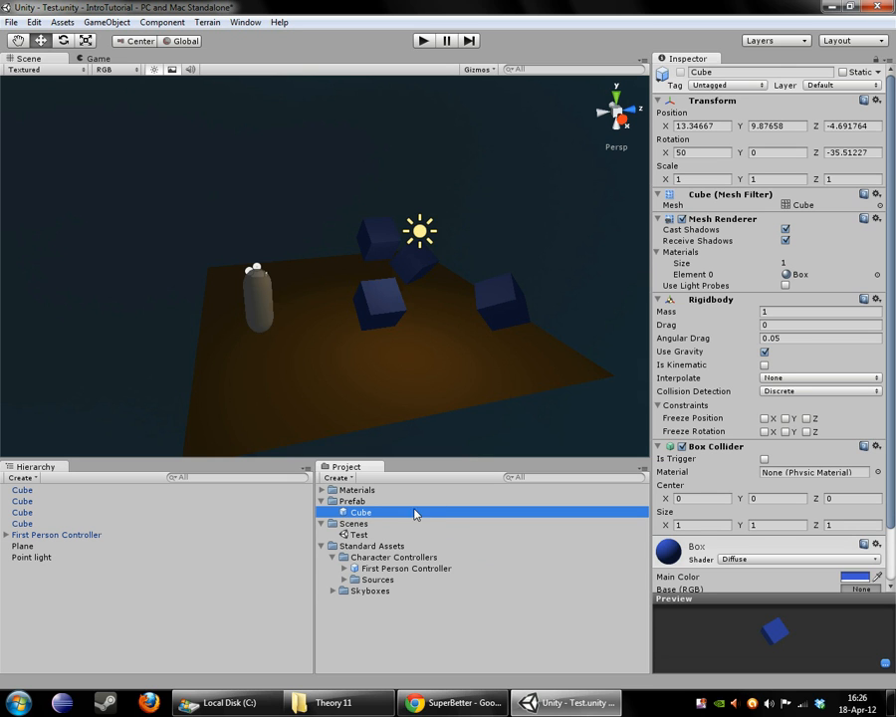
pyautogui.moveTo(682, 342)
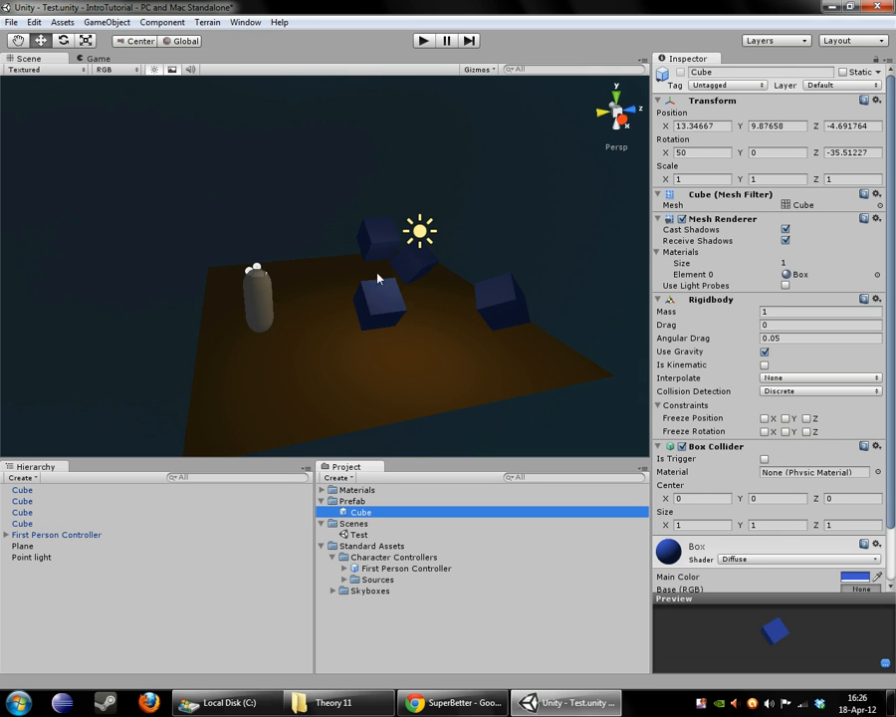
pyautogui.moveTo(297, 346)
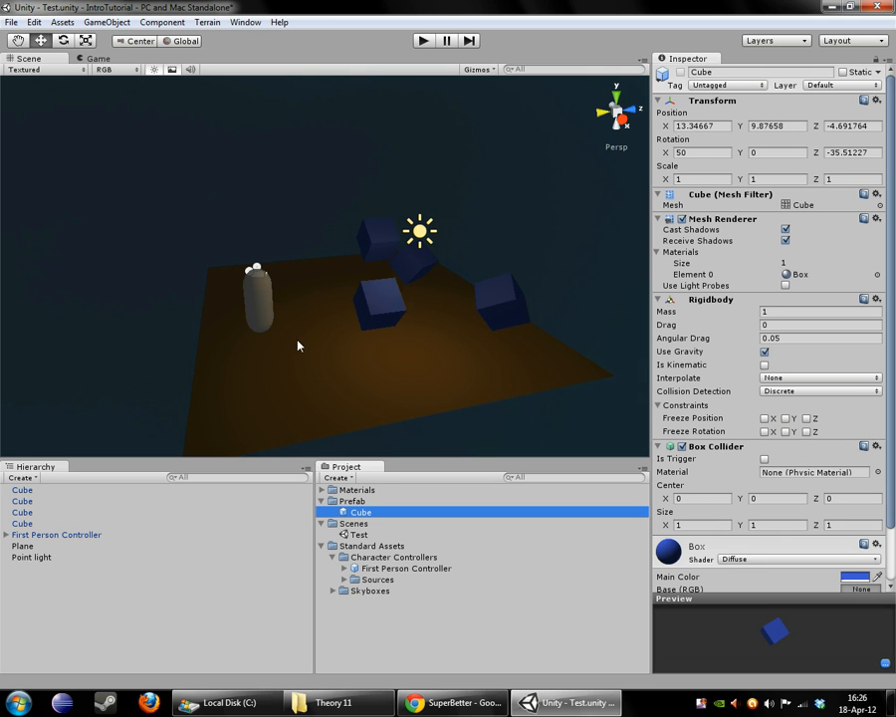
pyautogui.moveTo(480, 500)
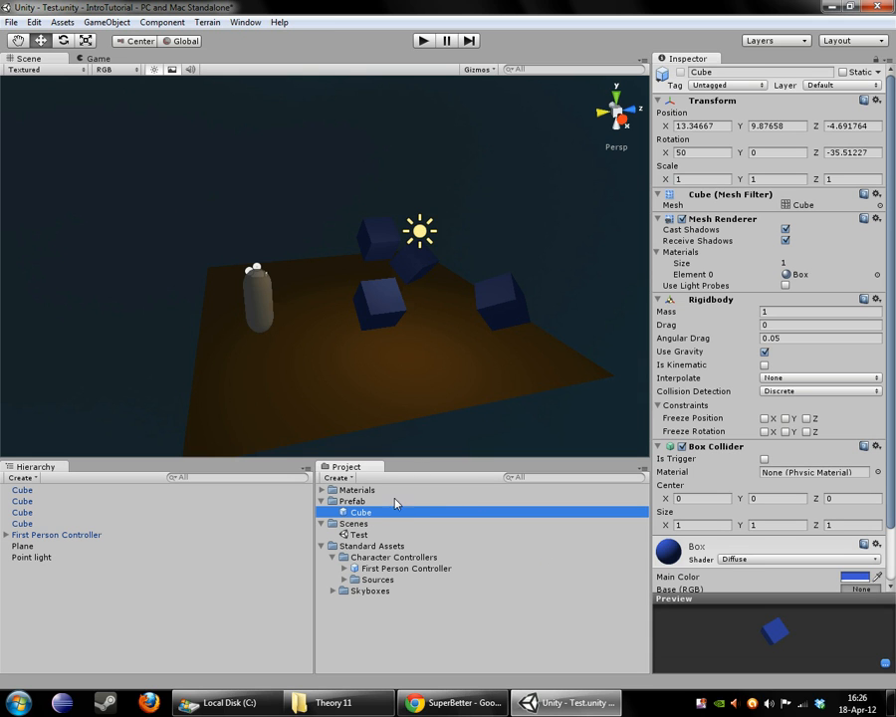
pyautogui.moveTo(475, 349)
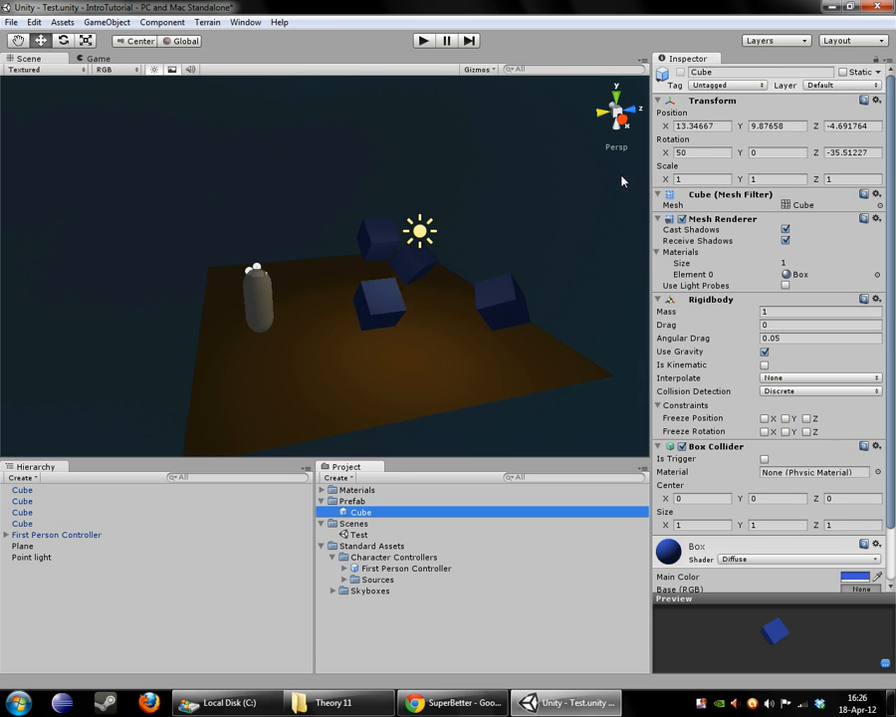
pyautogui.moveTo(255, 315)
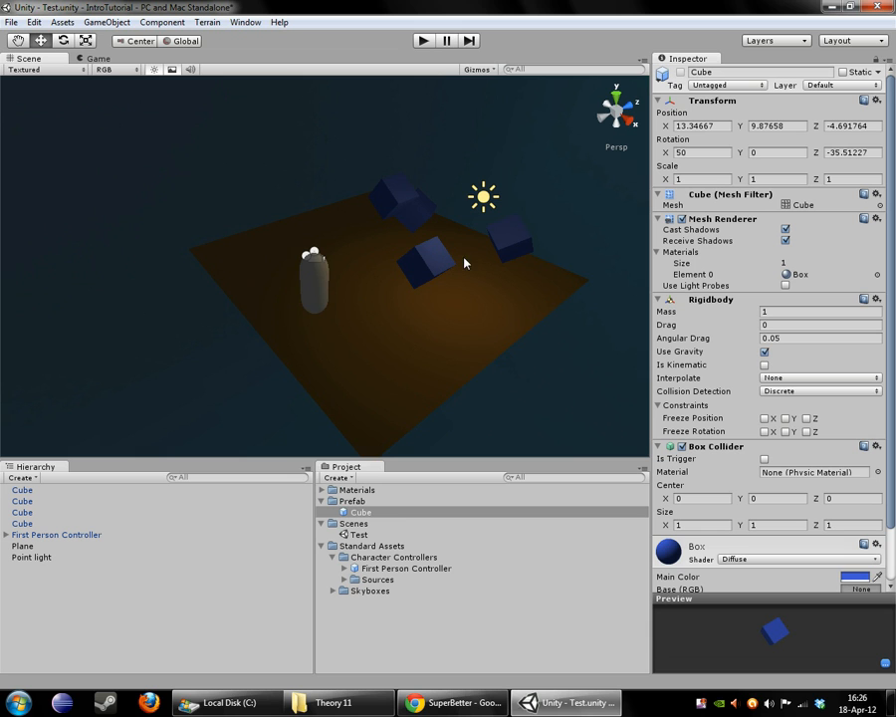
pyautogui.moveTo(430, 108)
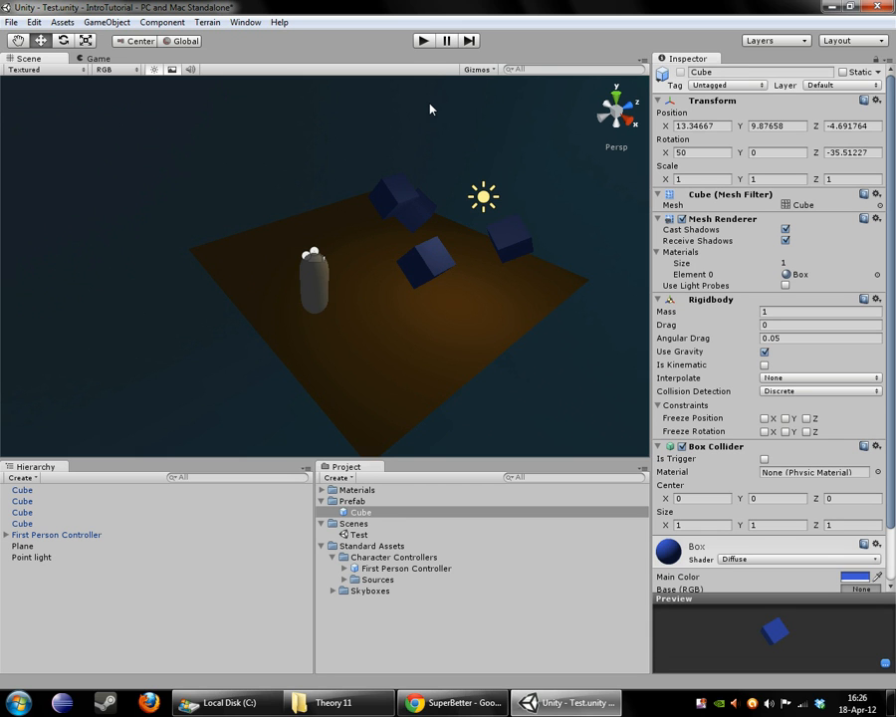